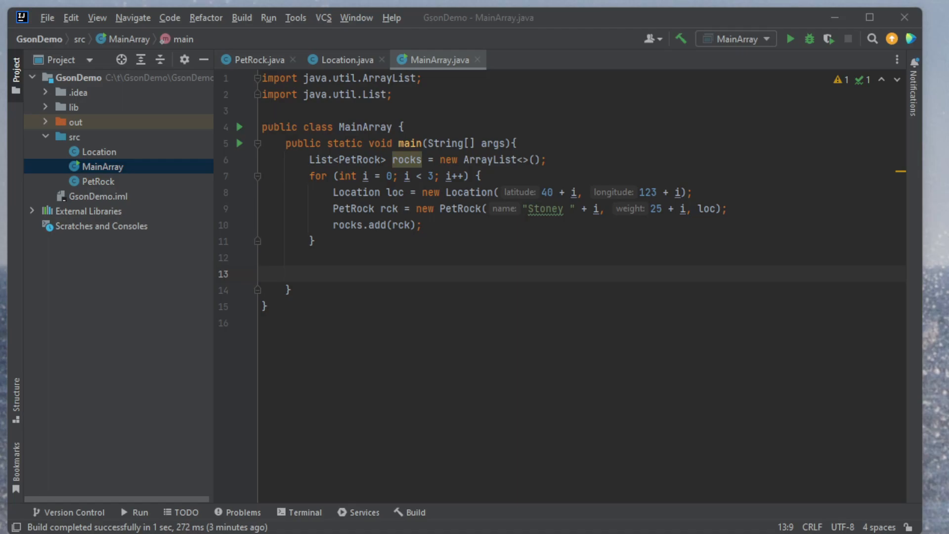
{"action": "mouse_move", "coordinate": [409, 292]}
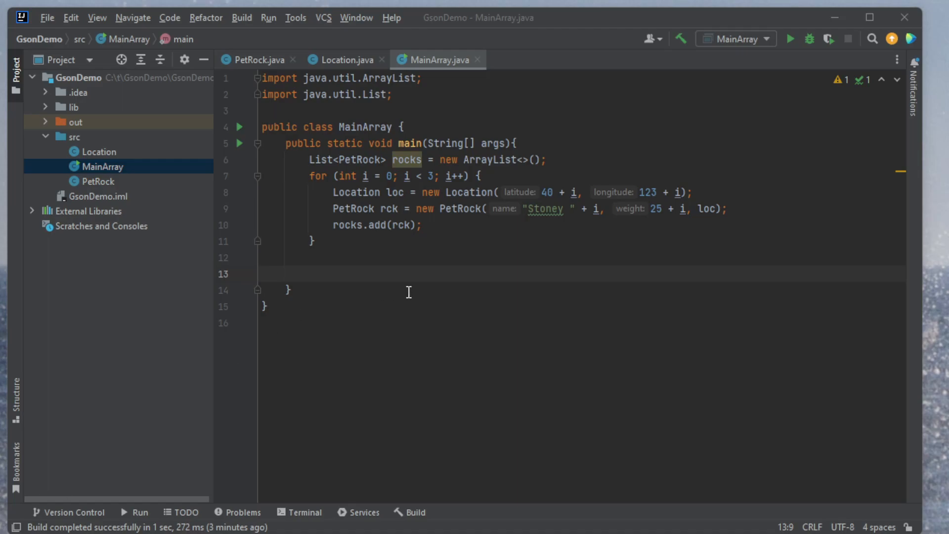
{"action": "mouse_move", "coordinate": [421, 293]}
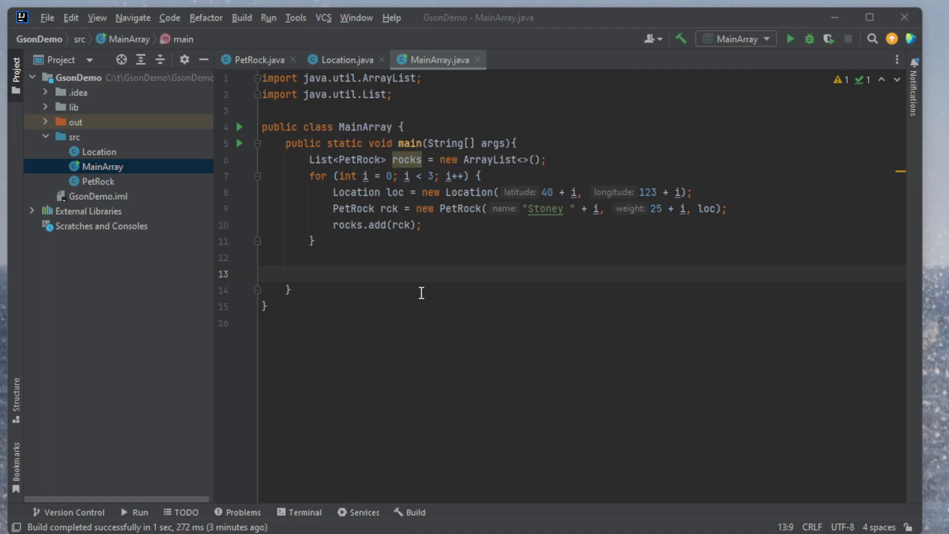
- Review the PetRock and Location class fields, then return to MainArray's rock loop
{"action": "left_click", "coordinate": [257, 59]}
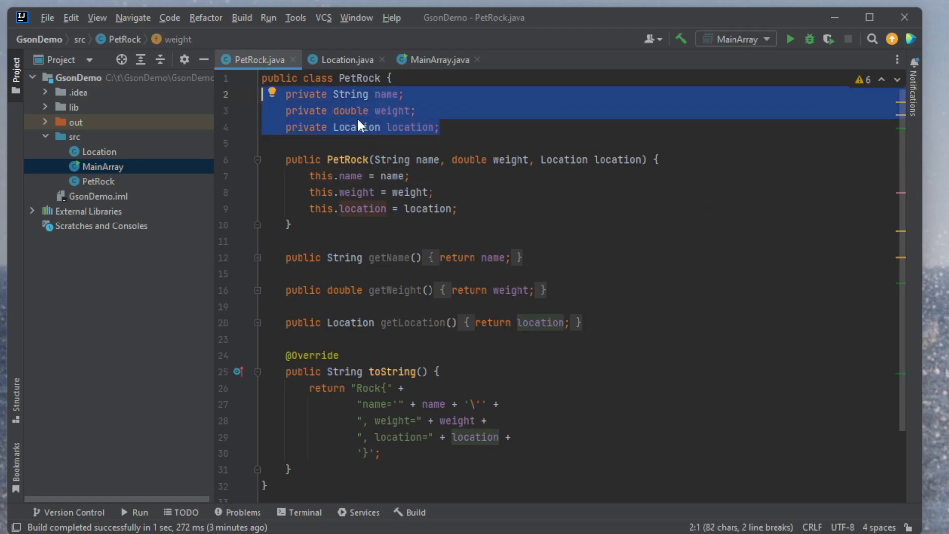
{"action": "mouse_move", "coordinate": [393, 124]}
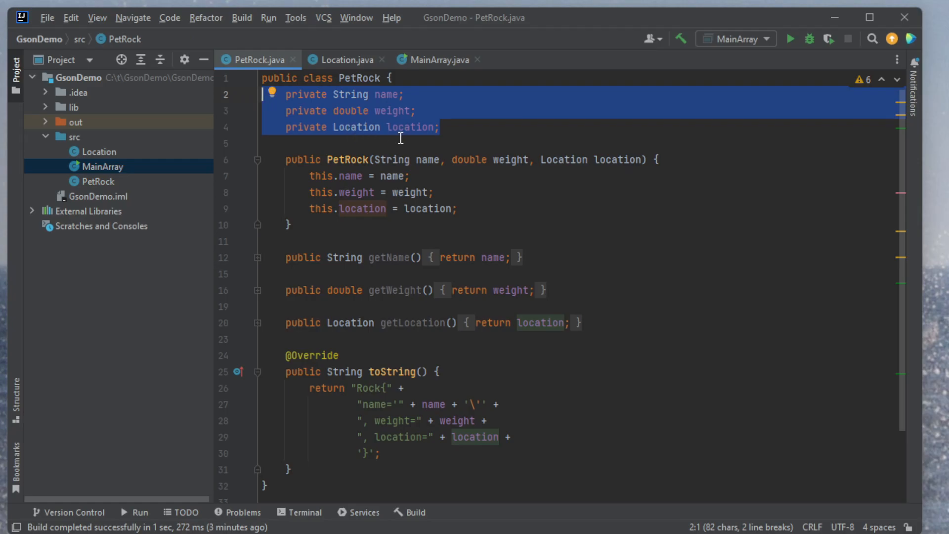
{"action": "left_click", "coordinate": [339, 59]}
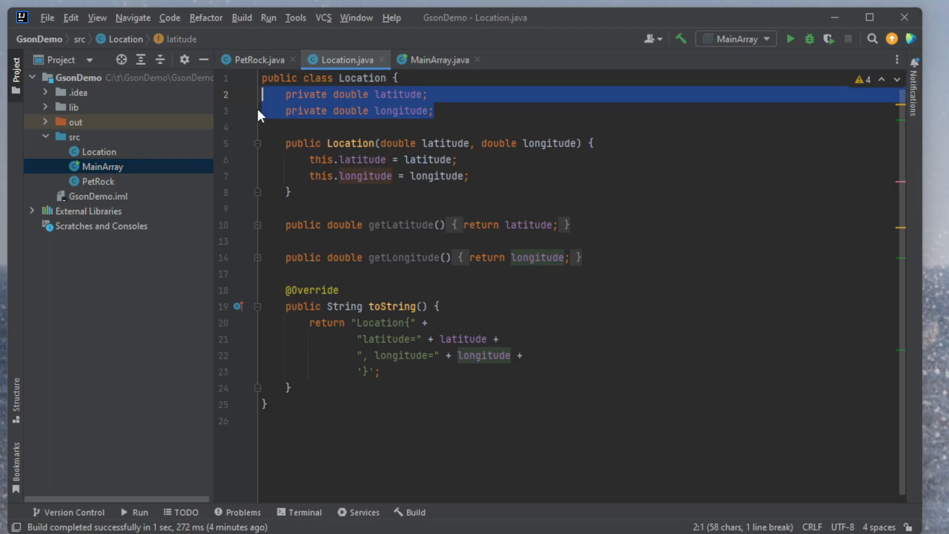
{"action": "mouse_move", "coordinate": [315, 110]}
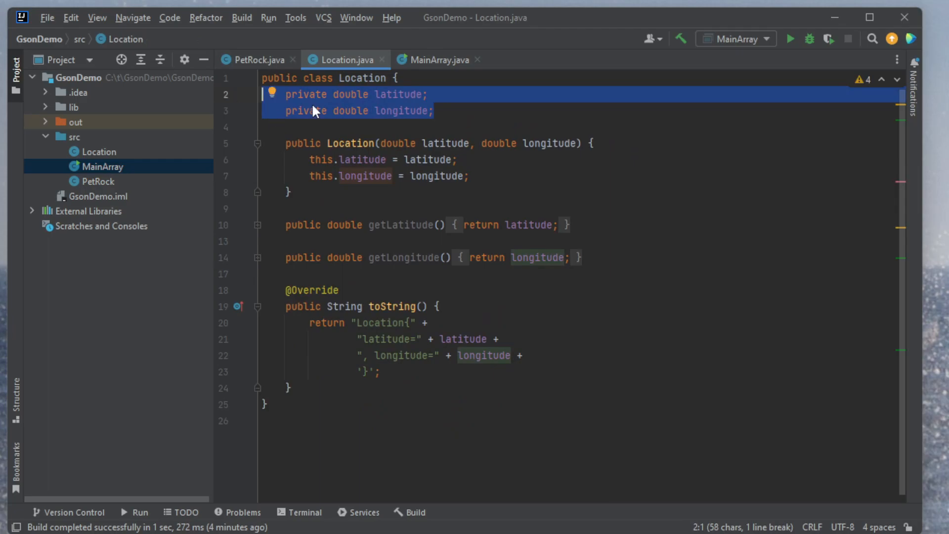
{"action": "left_click", "coordinate": [434, 59]}
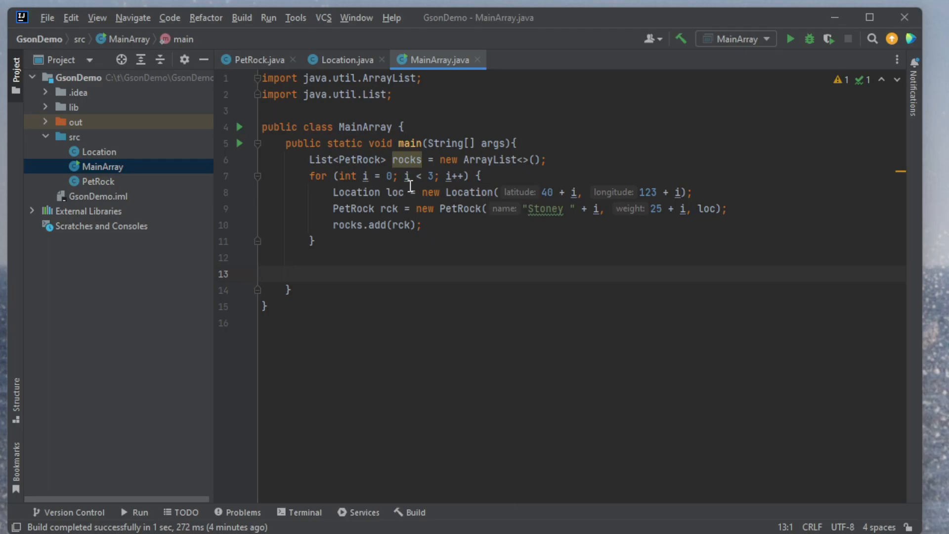
{"action": "mouse_move", "coordinate": [436, 222]}
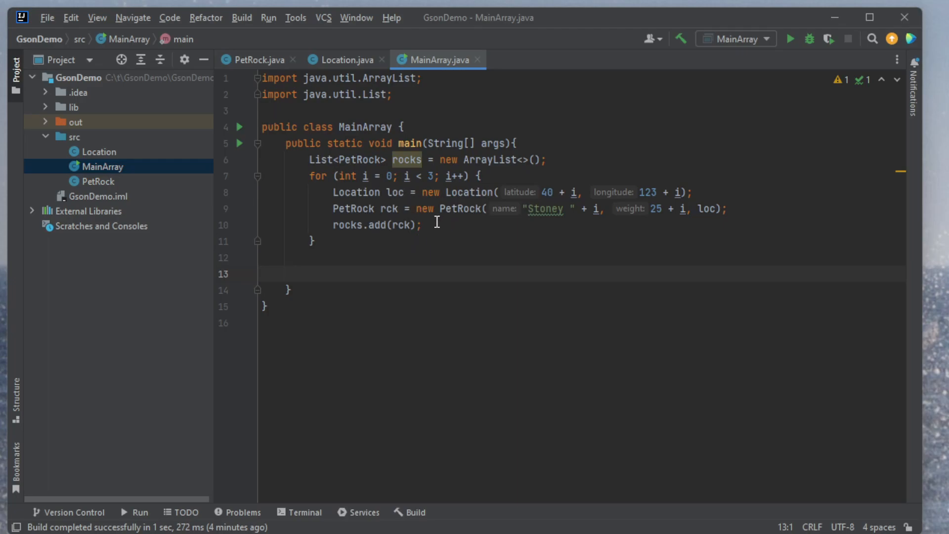
{"action": "double_click", "coordinate": [356, 192]}
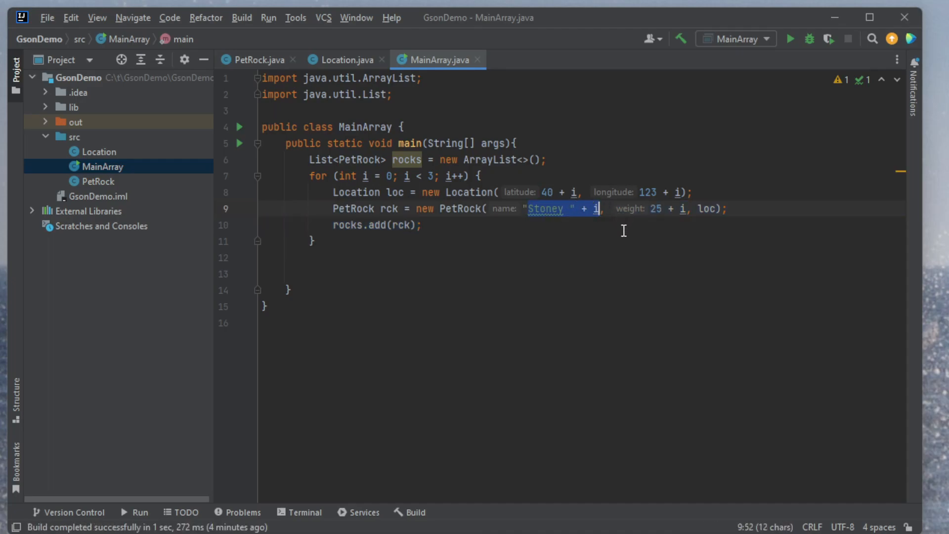
{"action": "mouse_move", "coordinate": [607, 238]}
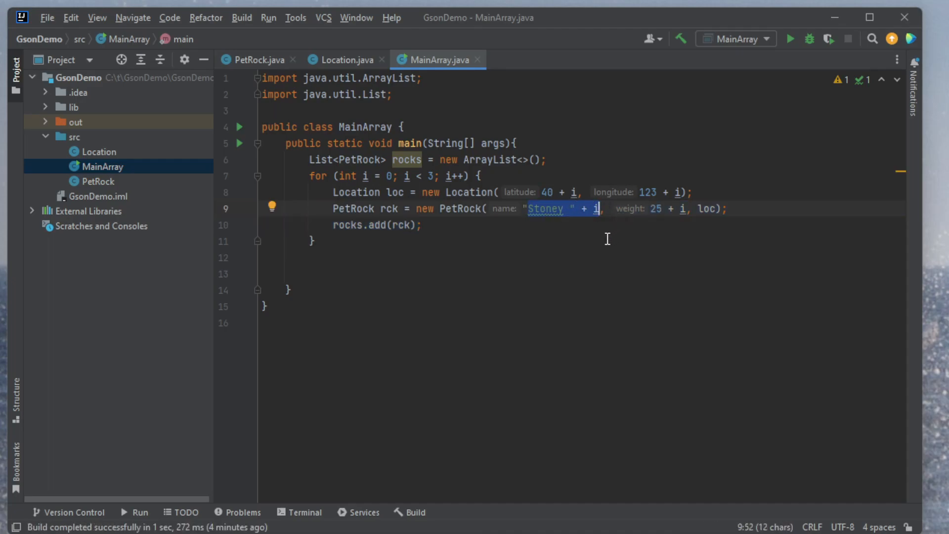
{"action": "mouse_move", "coordinate": [421, 247]}
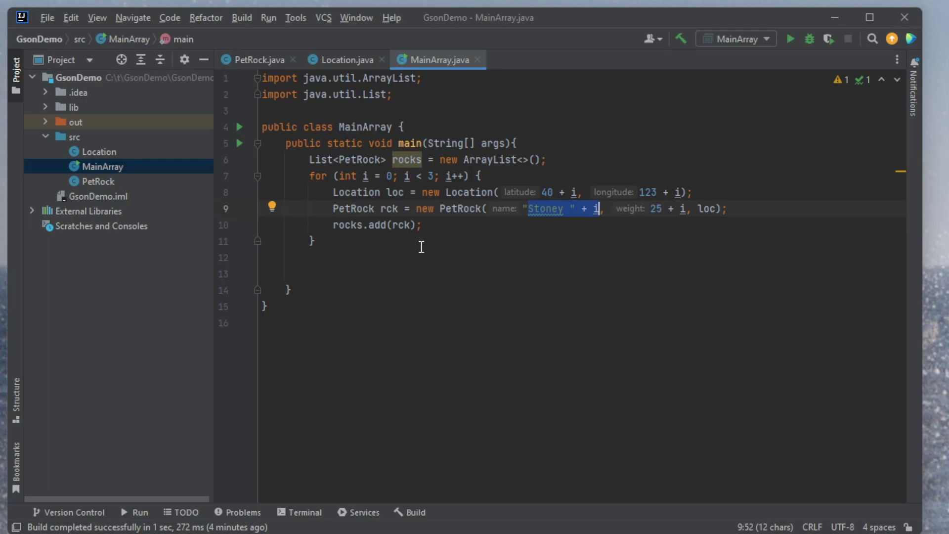
- Below the loop, add comments '// Create my GSON object' and '// Write my list/array to the file'
{"action": "left_click", "coordinate": [381, 256]}
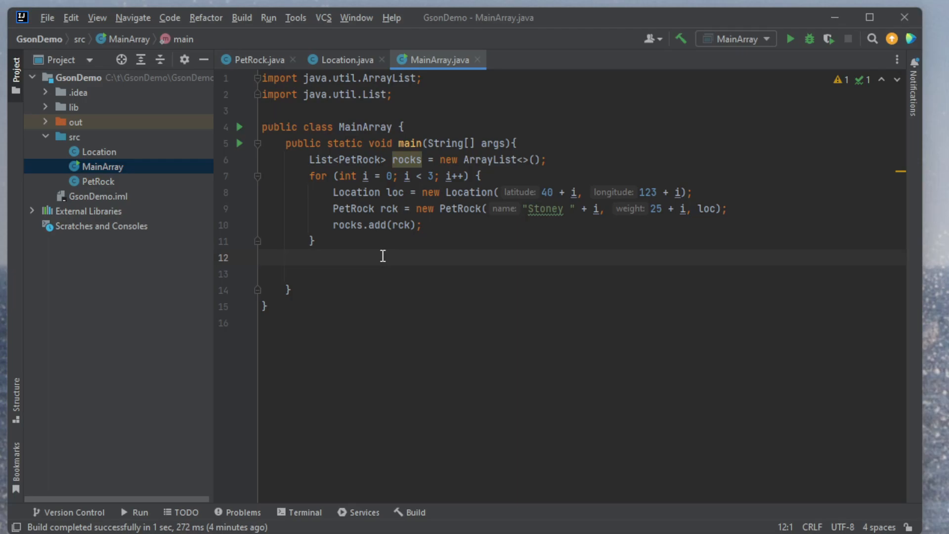
{"action": "type", "text": "//"}
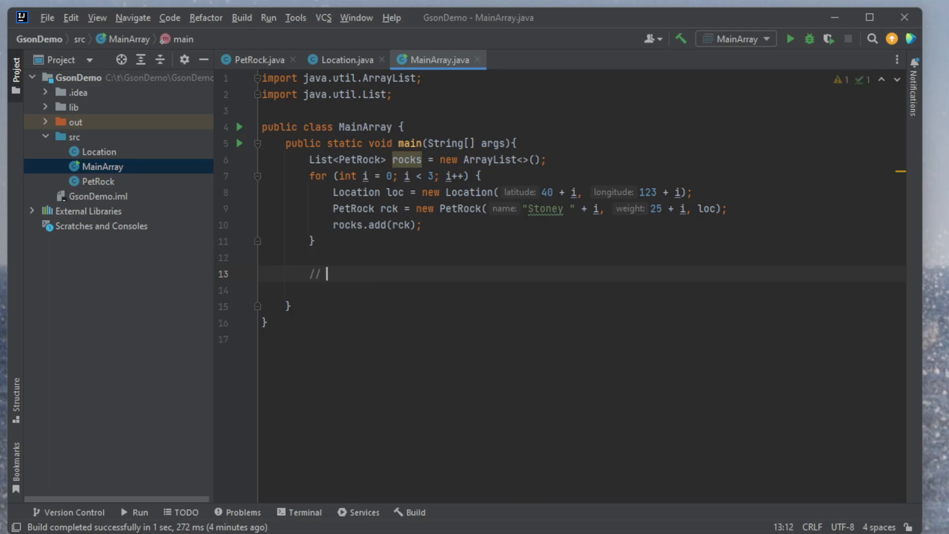
{"action": "type", "text": "Create my G"}
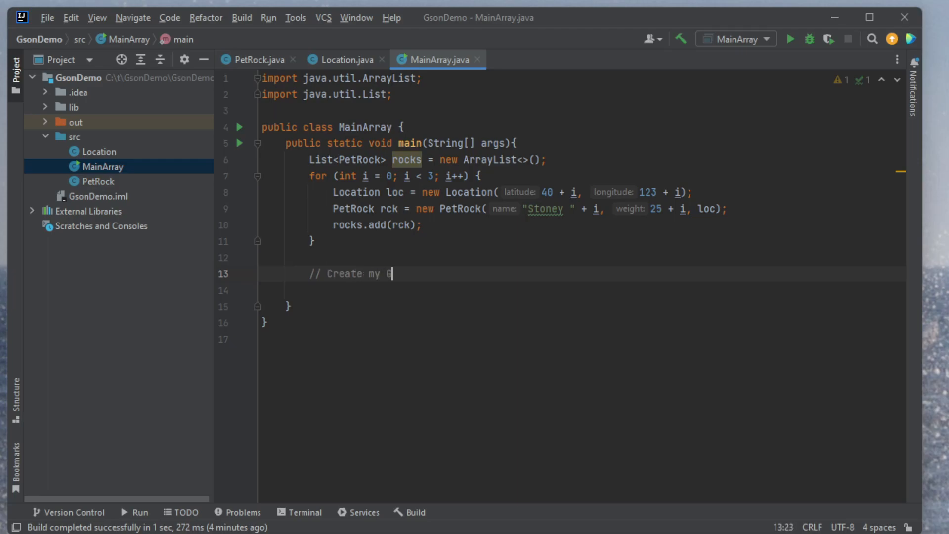
{"action": "type", "text": "SON oj"}
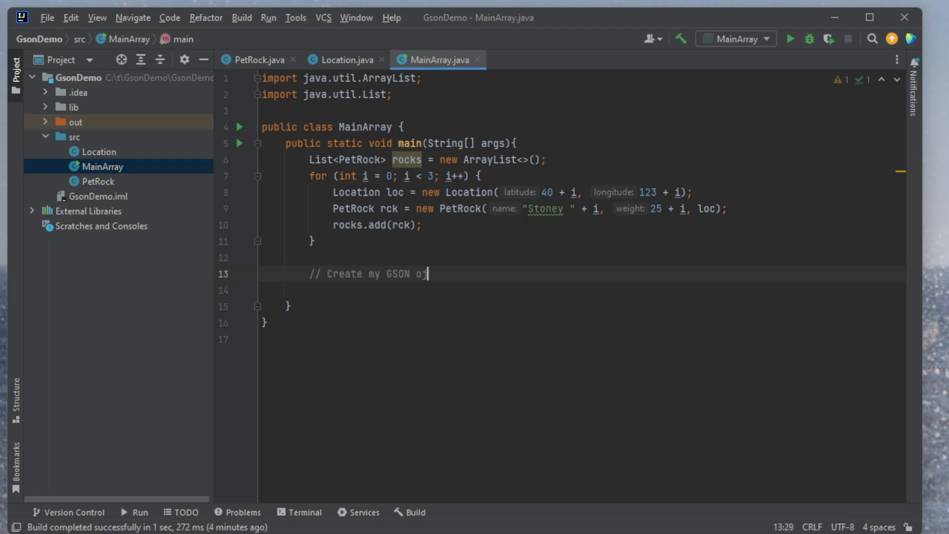
{"action": "type", "text": "bject"}
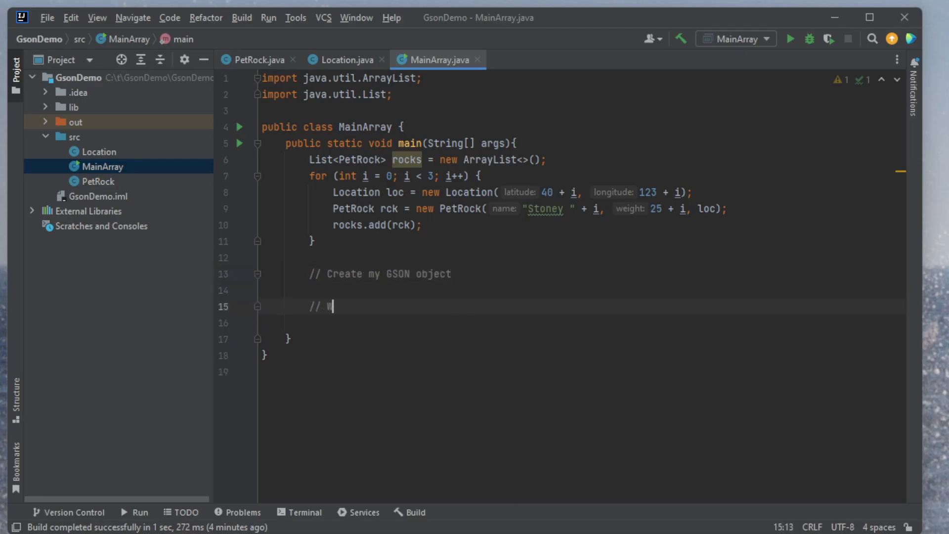
{"action": "type", "text": "rite my"}
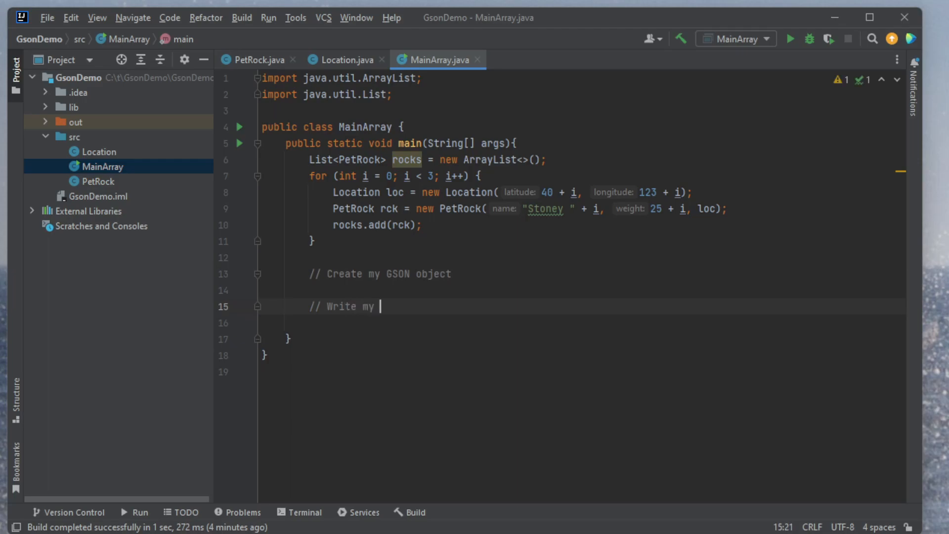
{"action": "type", "text": "list/array"}
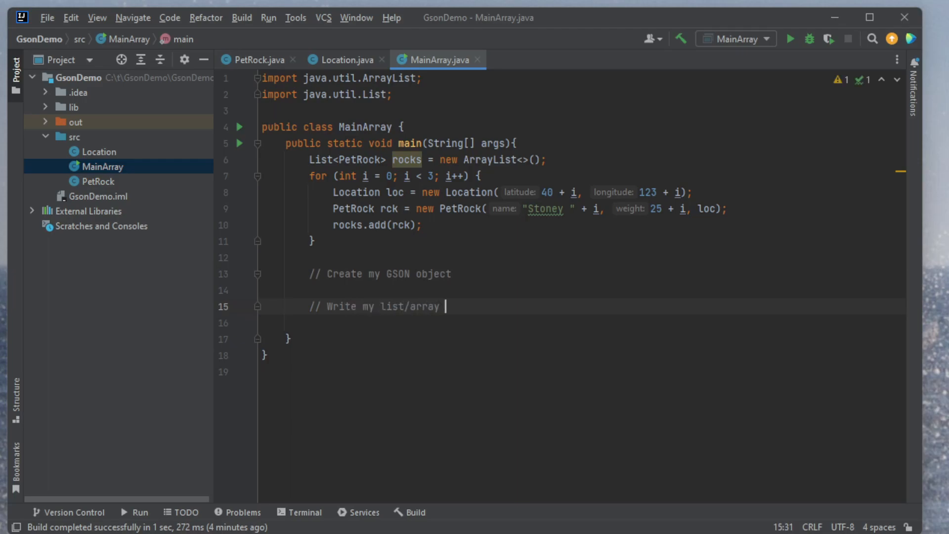
{"action": "type", "text": "to the file"}
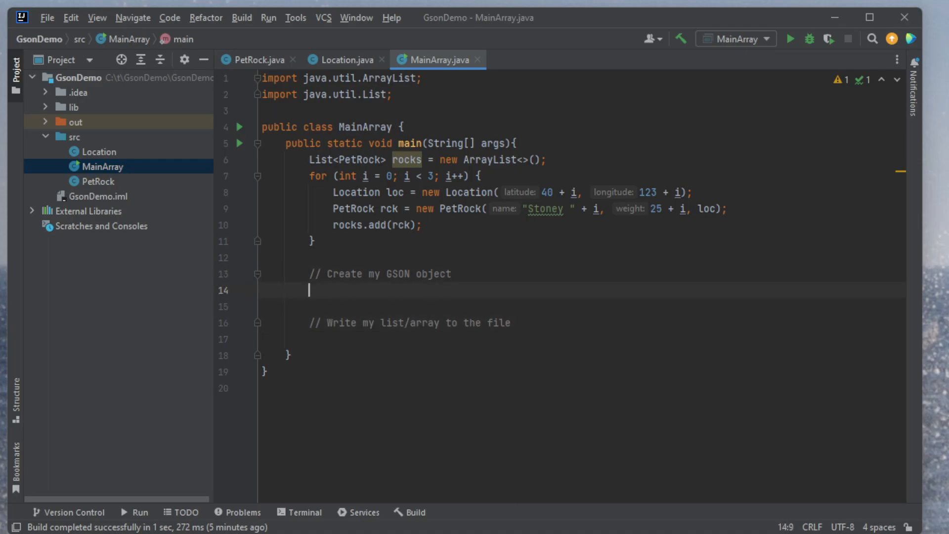
- Type Gson gson = new Gson(); under the GSON comment and open the project configuration
{"action": "type", "text": "G"}
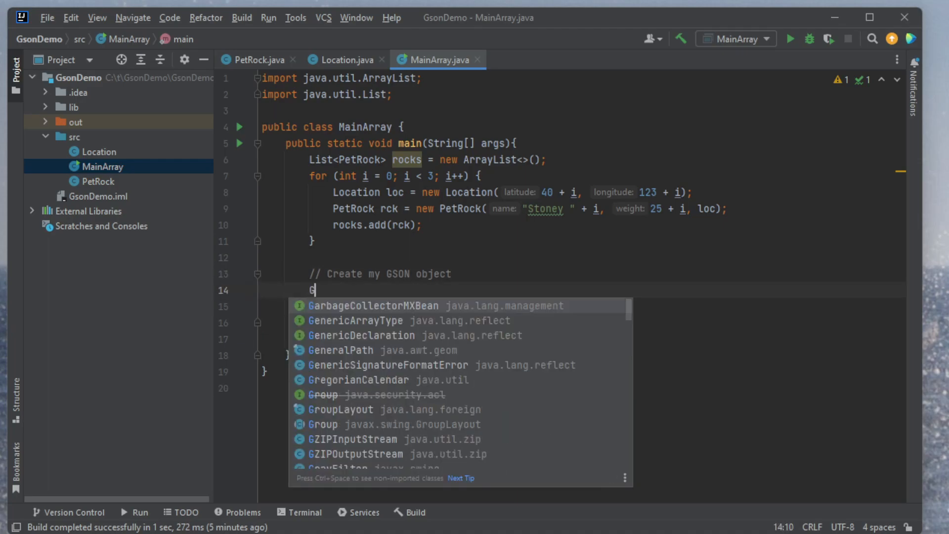
{"action": "type", "text": "son gson = new Gson();"}
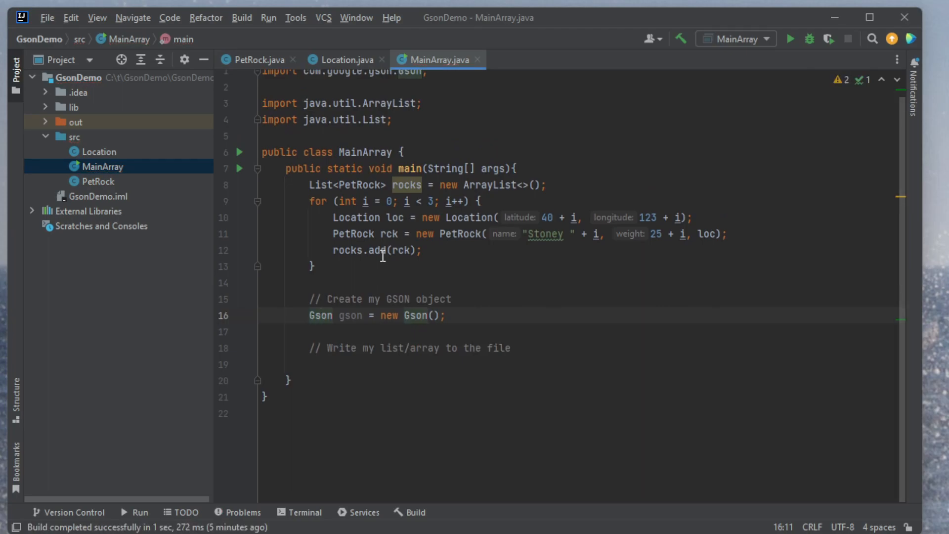
{"action": "left_click", "coordinate": [47, 16]}
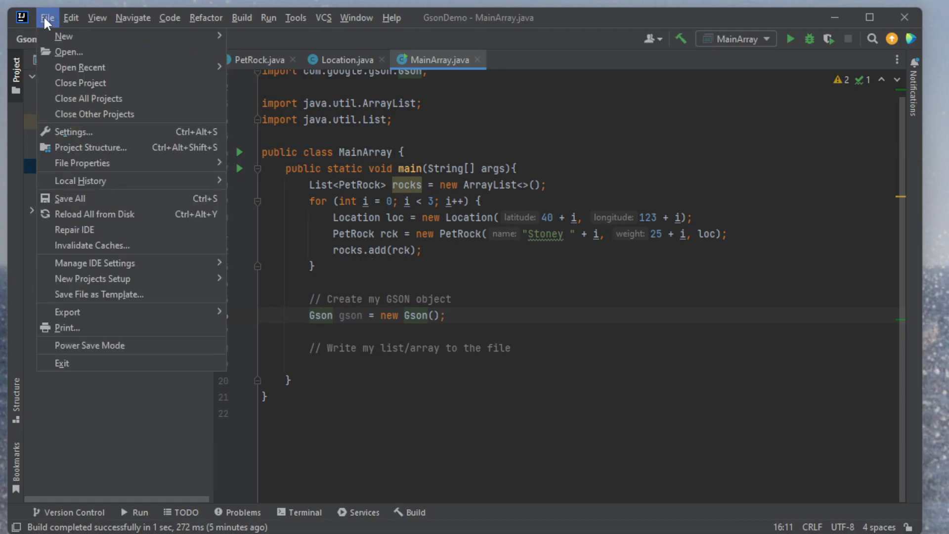
{"action": "left_click", "coordinate": [90, 147]}
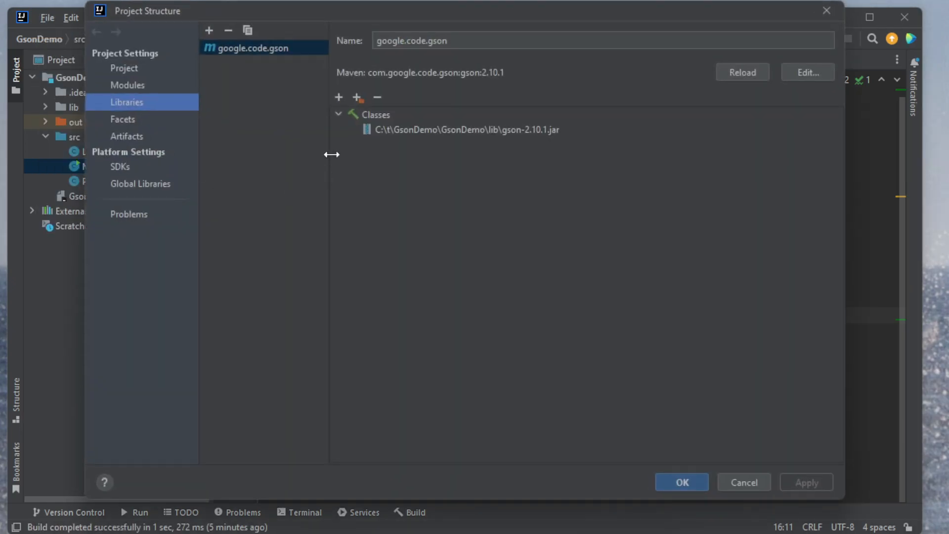
{"action": "mouse_move", "coordinate": [744, 481]}
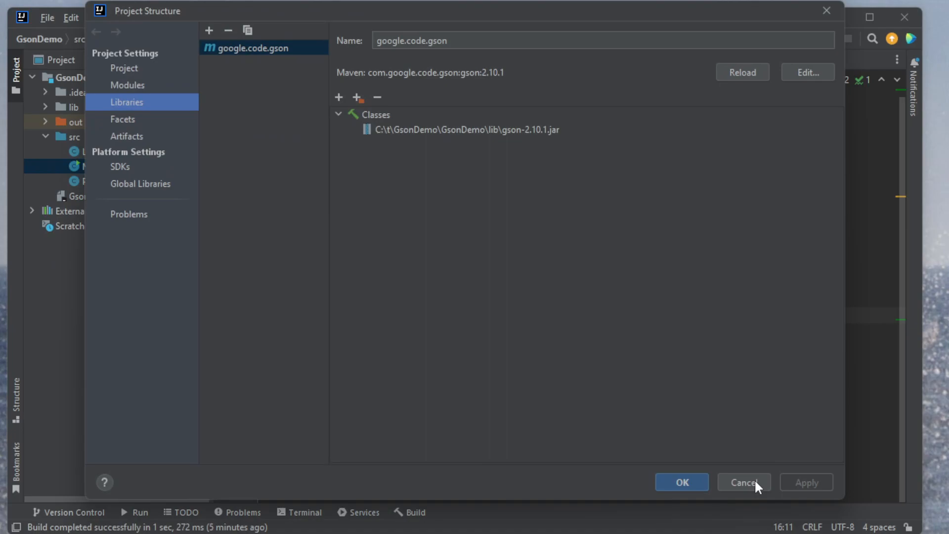
{"action": "left_click", "coordinate": [743, 482]}
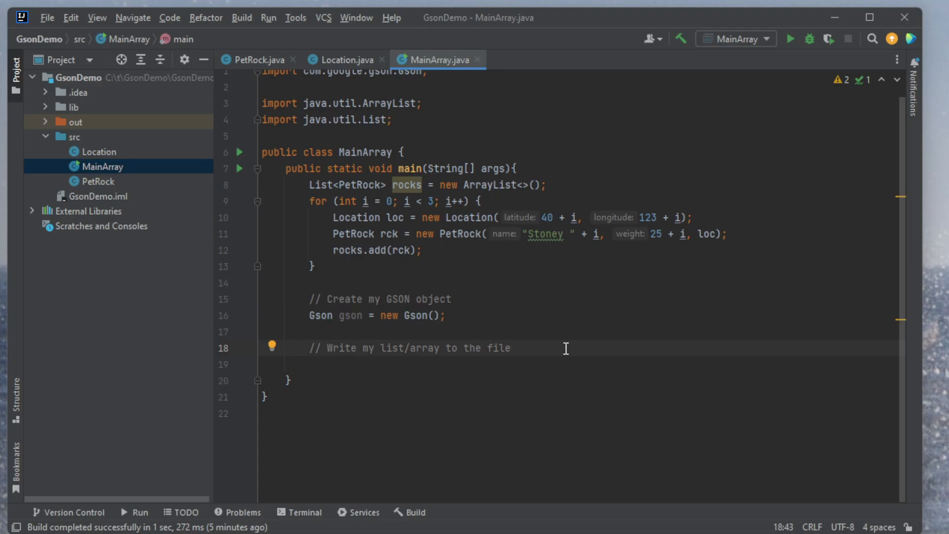
- Declare FileWriter write = new FileWriter("rocks.json"); under the write comment, importing FileWriter
{"action": "key", "text": "enter"}
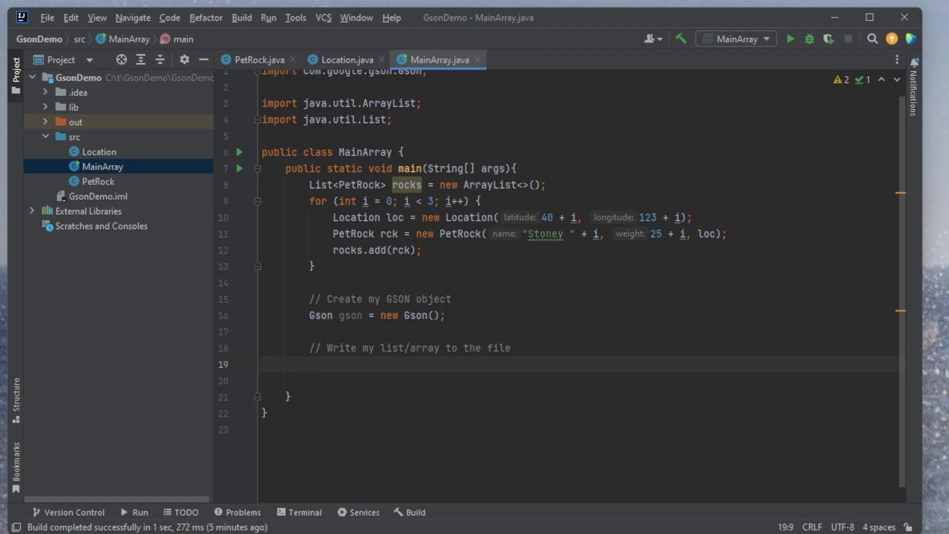
{"action": "type", "text": "Fli"}
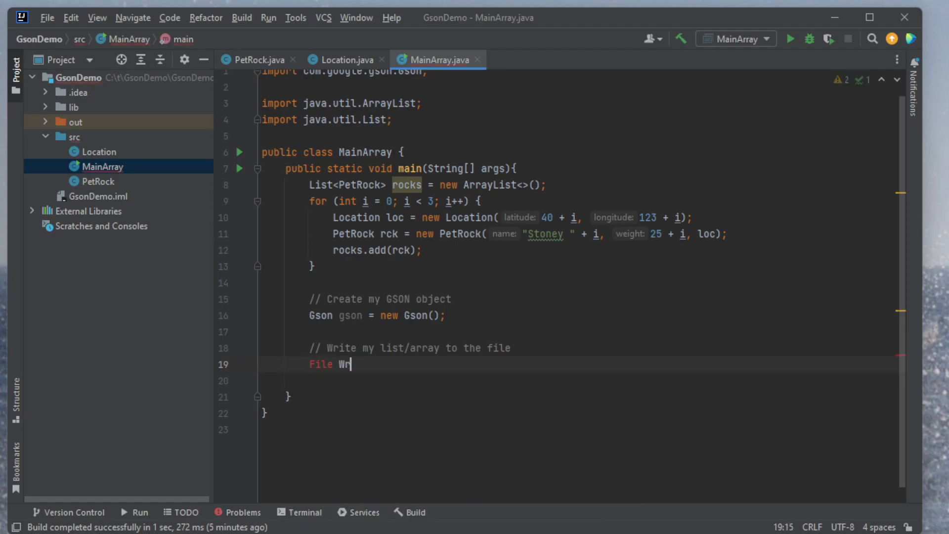
{"action": "type", "text": "w"}
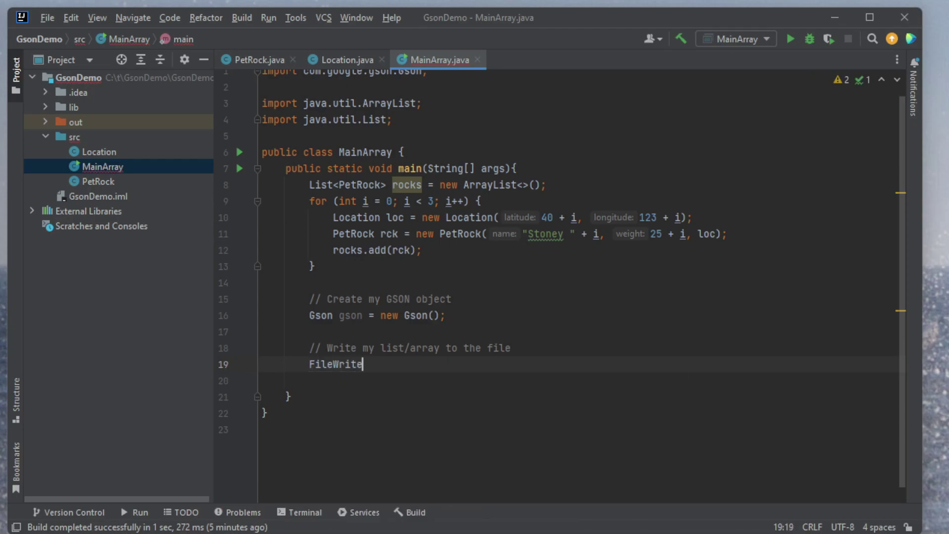
{"action": "type", "text": "write = e"}
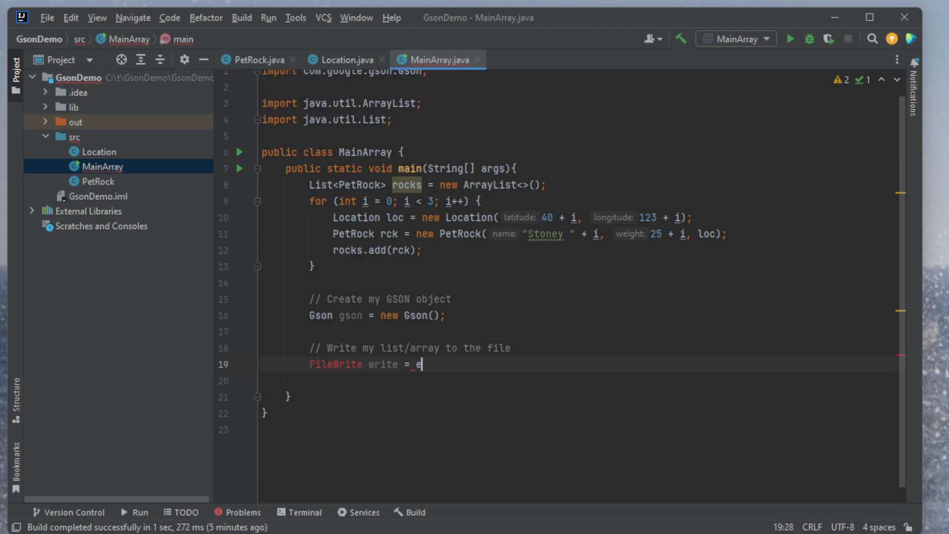
{"action": "type", "text": "new FileWrite()"}
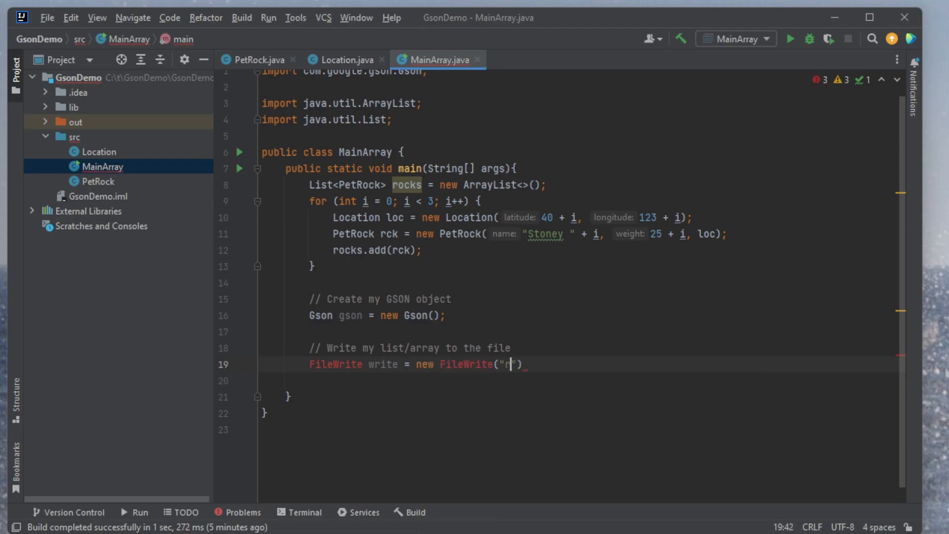
{"action": "type", "text": "ocks.json"}
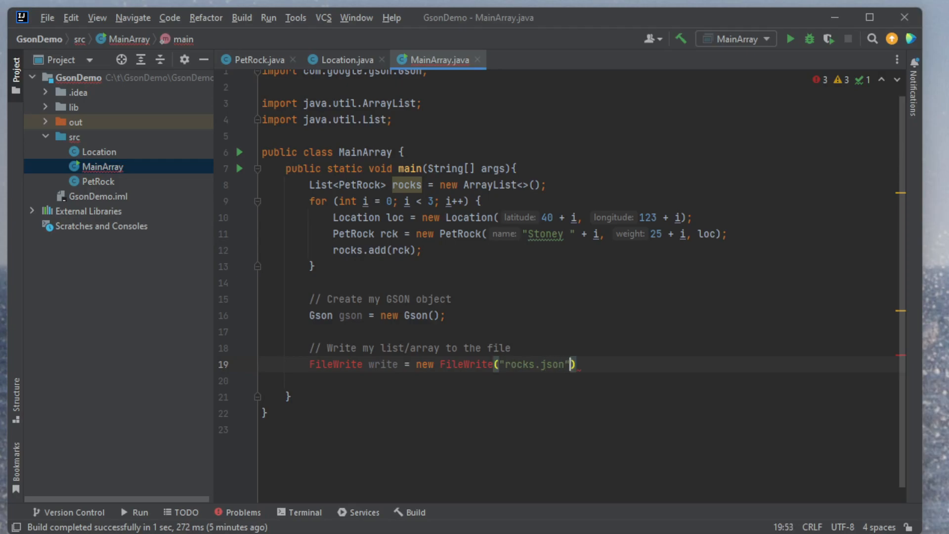
{"action": "type", "text": ";"}
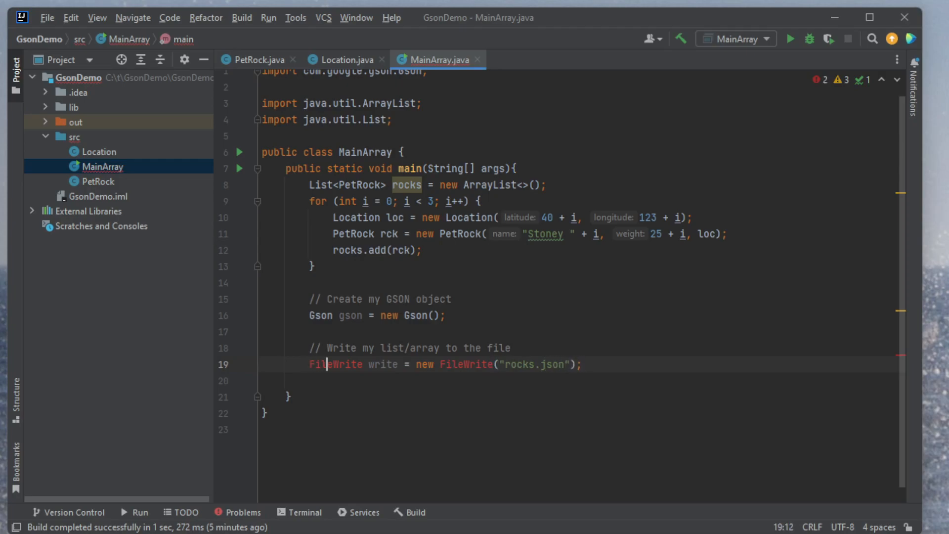
{"action": "type", "text": "r"}
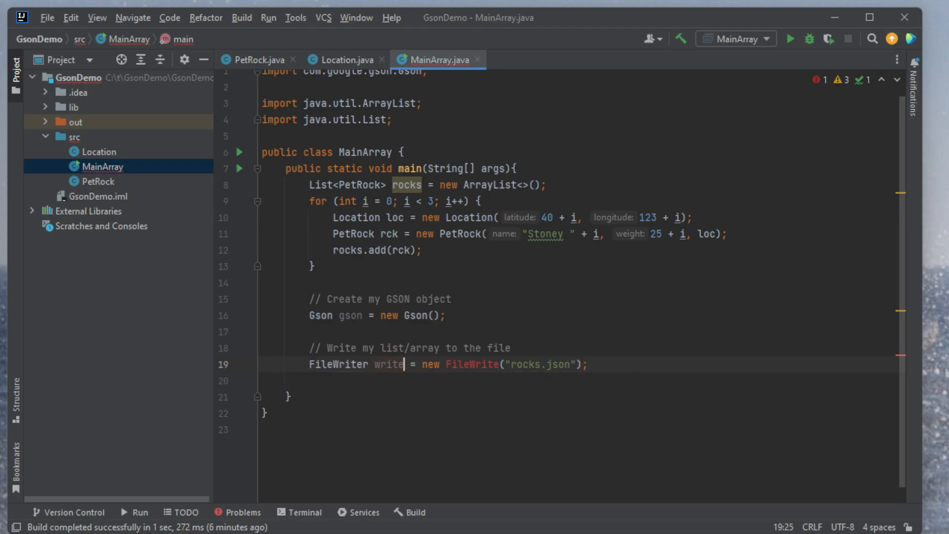
{"action": "type", "text": "r"}
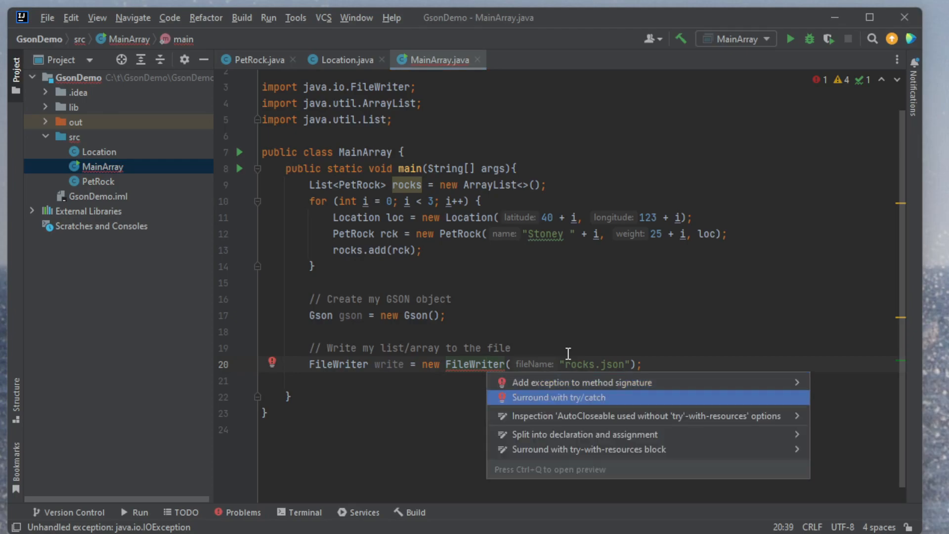
- Surround the FileWriter with try/catch, then add gson.toJson(rocks, writer); and writer.close();
{"action": "left_click", "coordinate": [552, 397]}
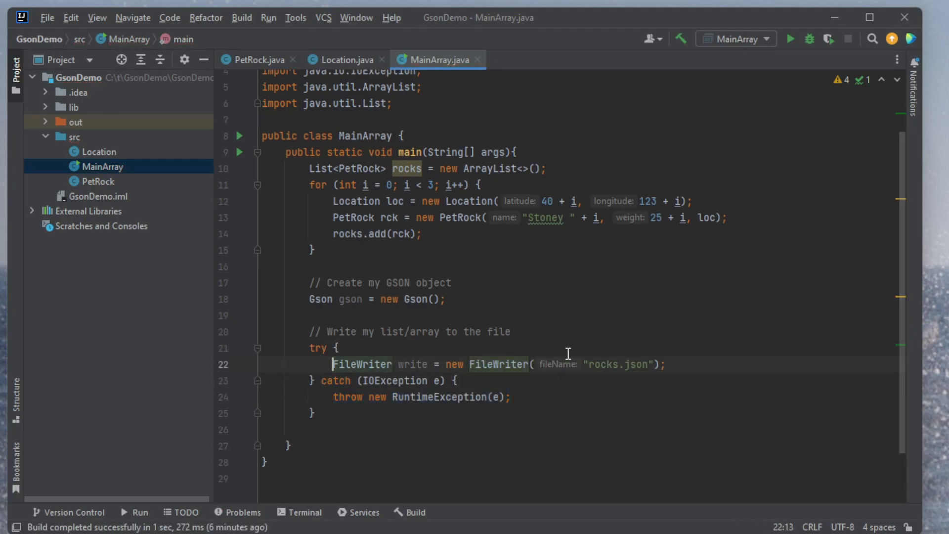
{"action": "key", "text": "enter"}
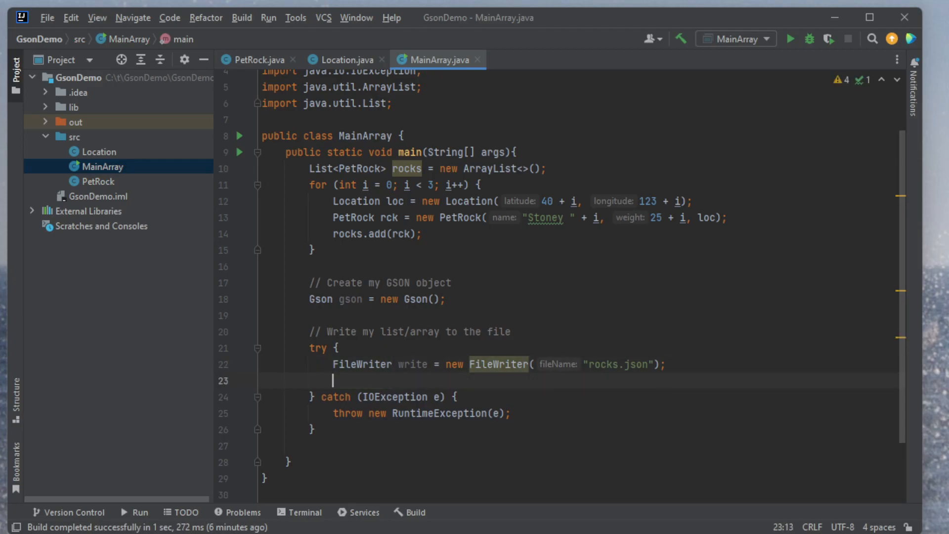
{"action": "type", "text": "gson."}
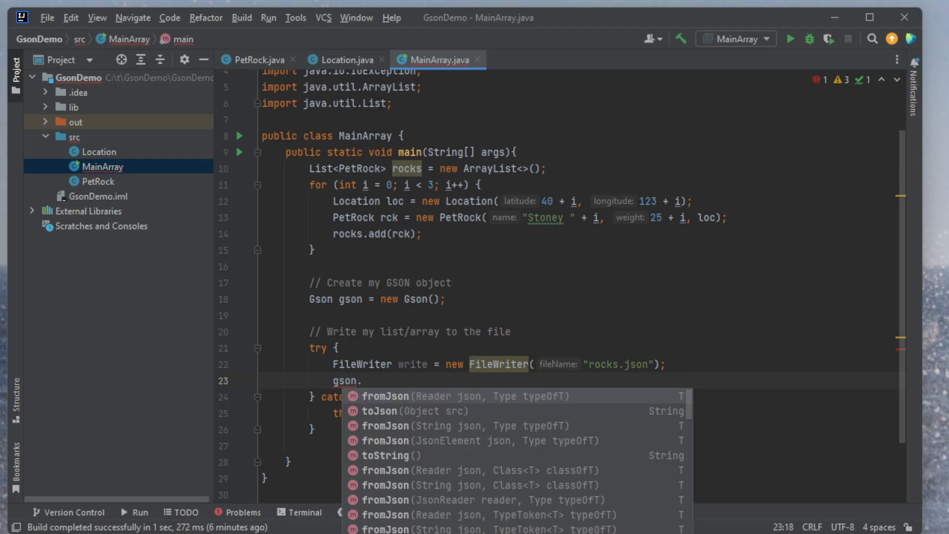
{"action": "type", "text": "toJson("}
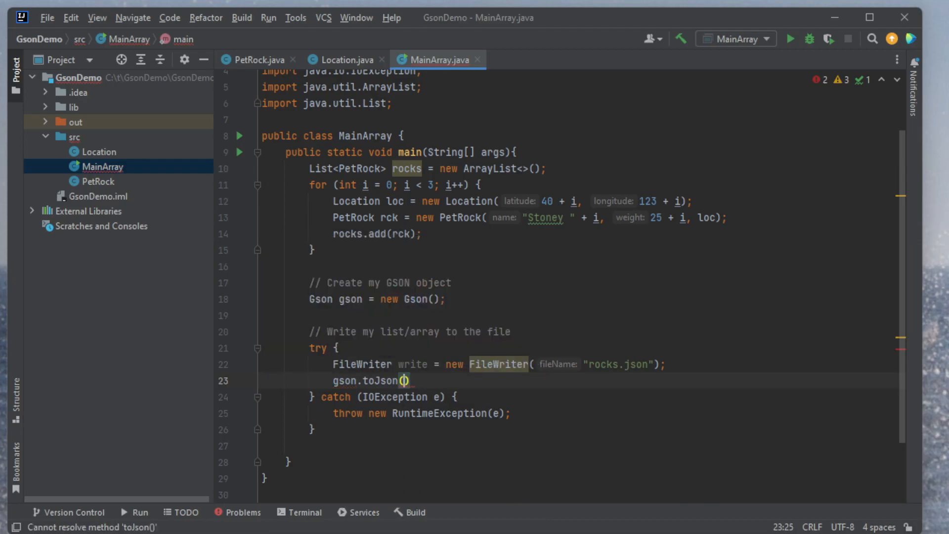
{"action": "type", "text": "rocks"}
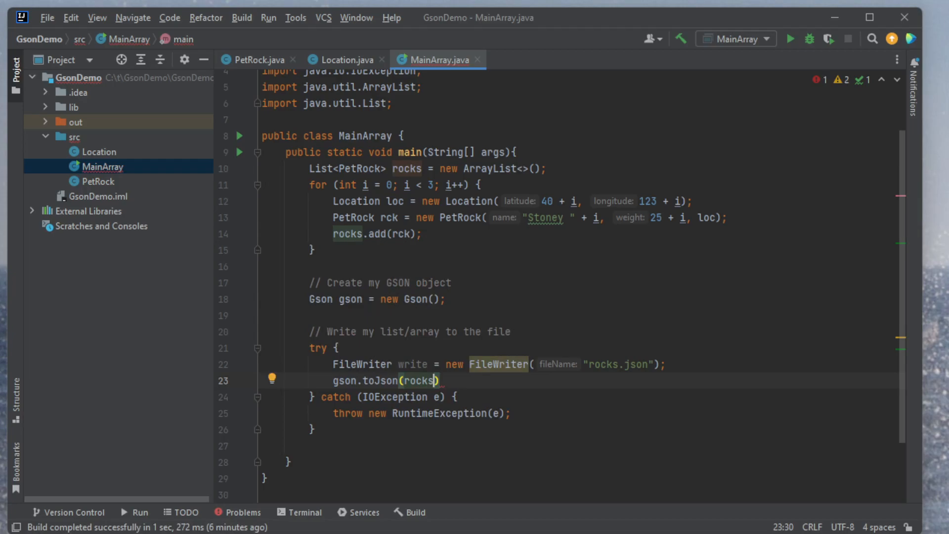
{"action": "type", "text": ", writer"}
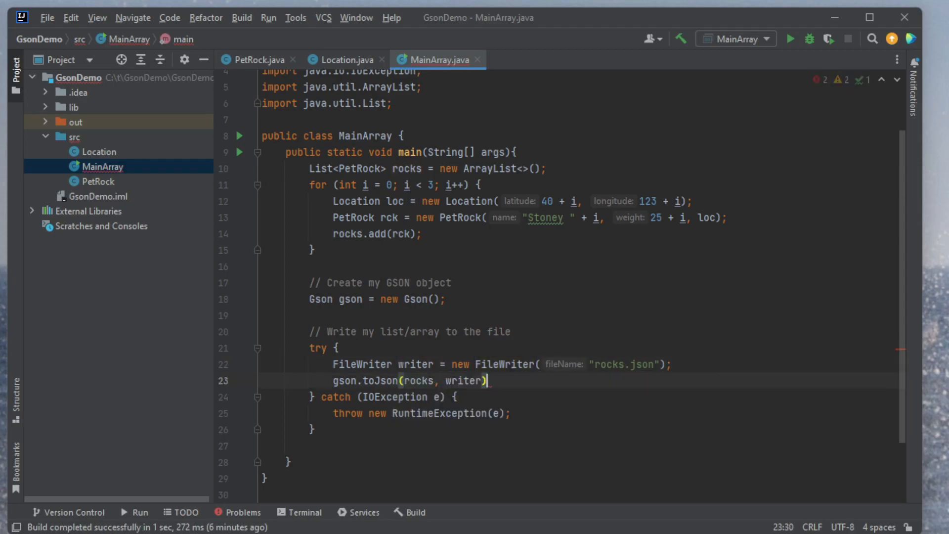
{"action": "type", "text": ";"}
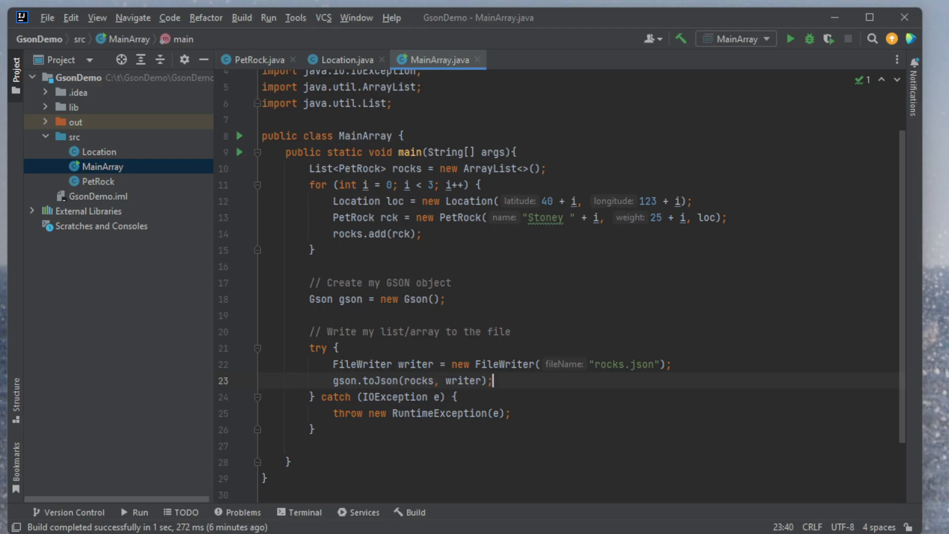
{"action": "type", "text": "c"}
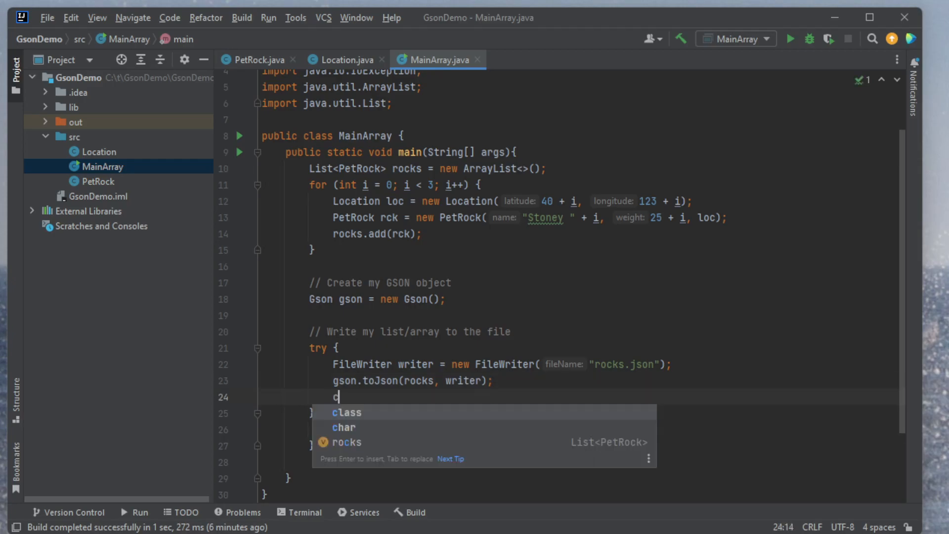
{"action": "type", "text": "writer.close();"}
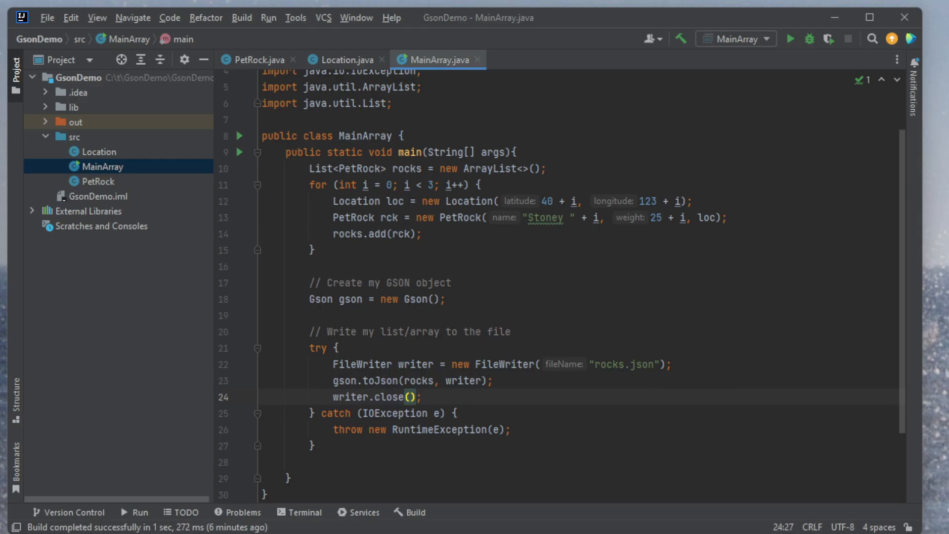
- Run MainArray, inspect the single-line rocks.json output, and return to MainArray.java
{"action": "left_click", "coordinate": [789, 38]}
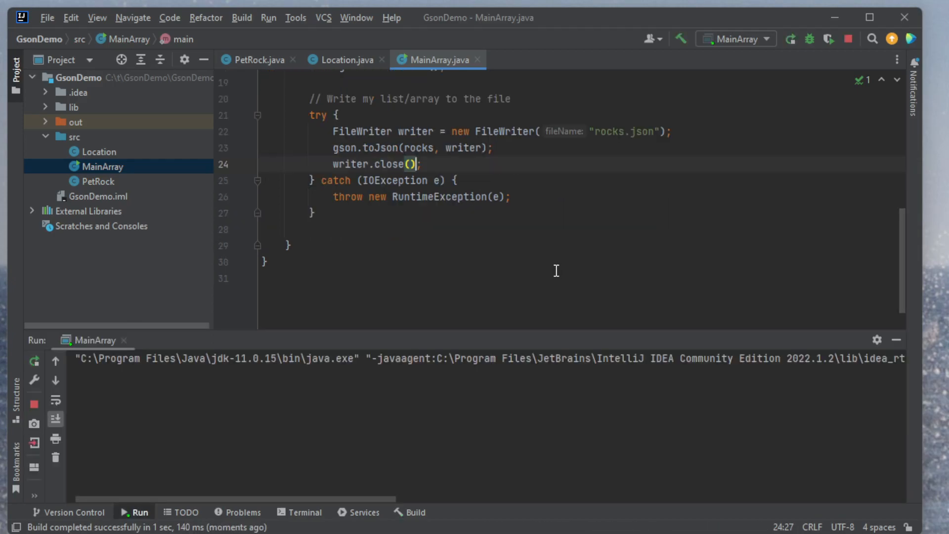
{"action": "left_click", "coordinate": [790, 39]}
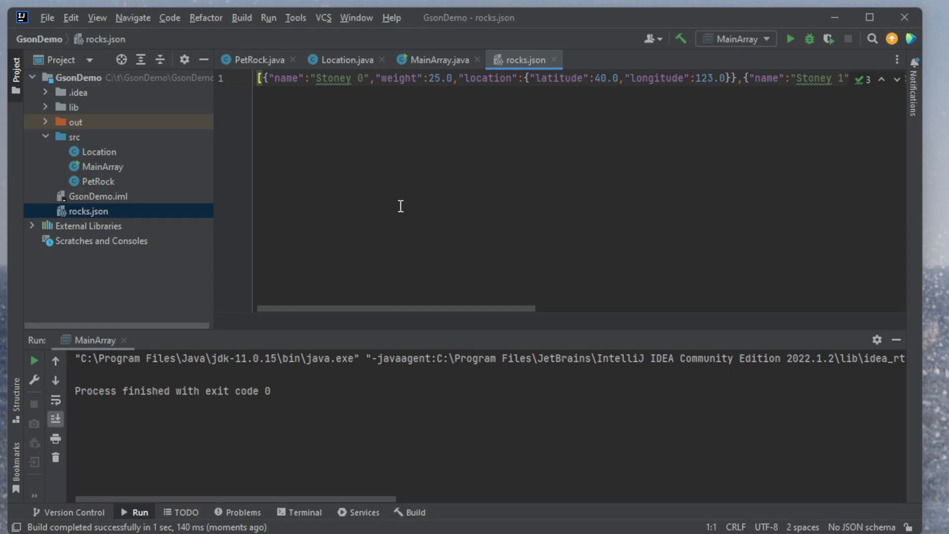
{"action": "mouse_move", "coordinate": [396, 166]}
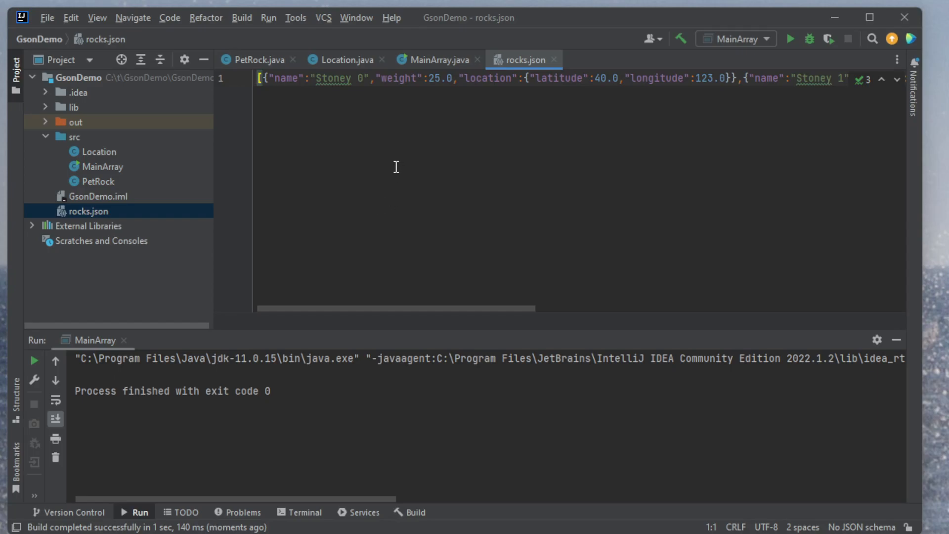
{"action": "left_click", "coordinate": [436, 59]}
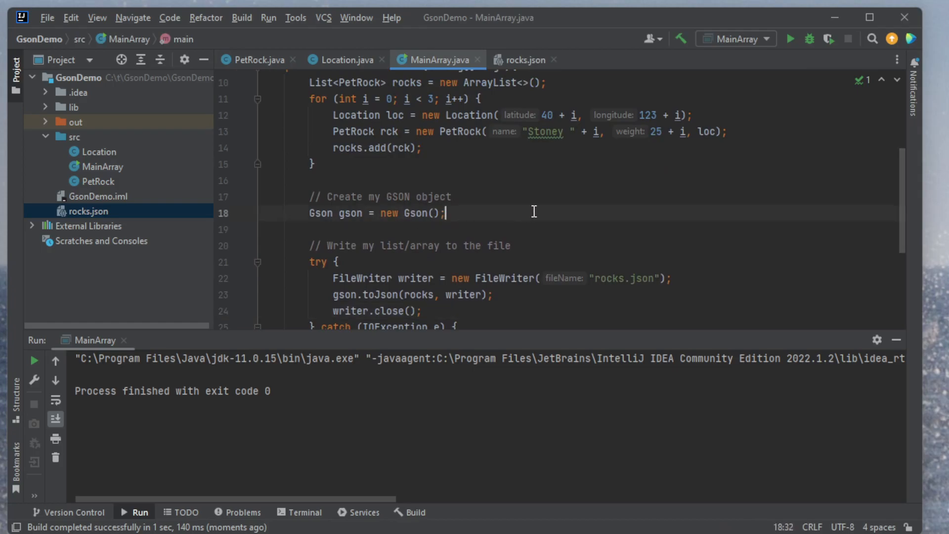
- Comment out the plain Gson line and use new GsonBuilder().setPrettyPrinting().create() instead
{"action": "type", "text": "?"}
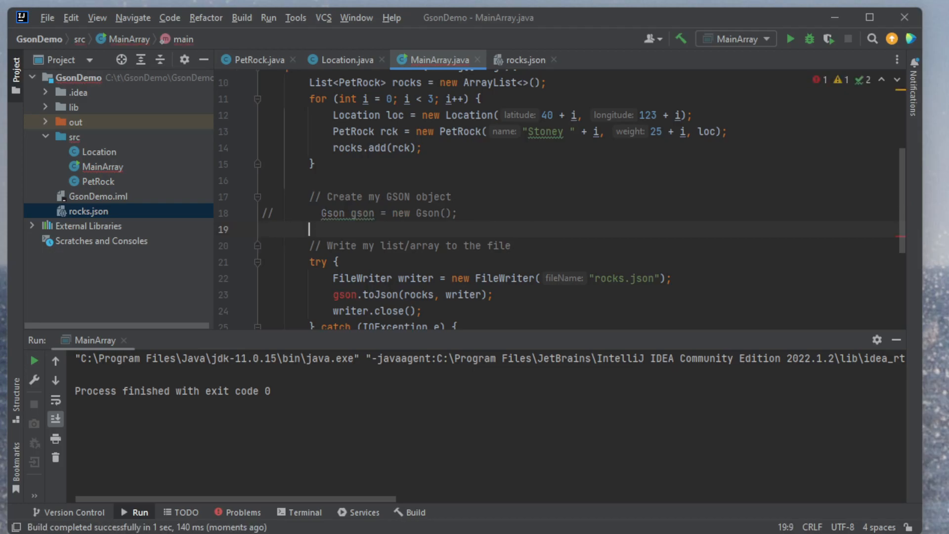
{"action": "type", "text": "Gson gson ="}
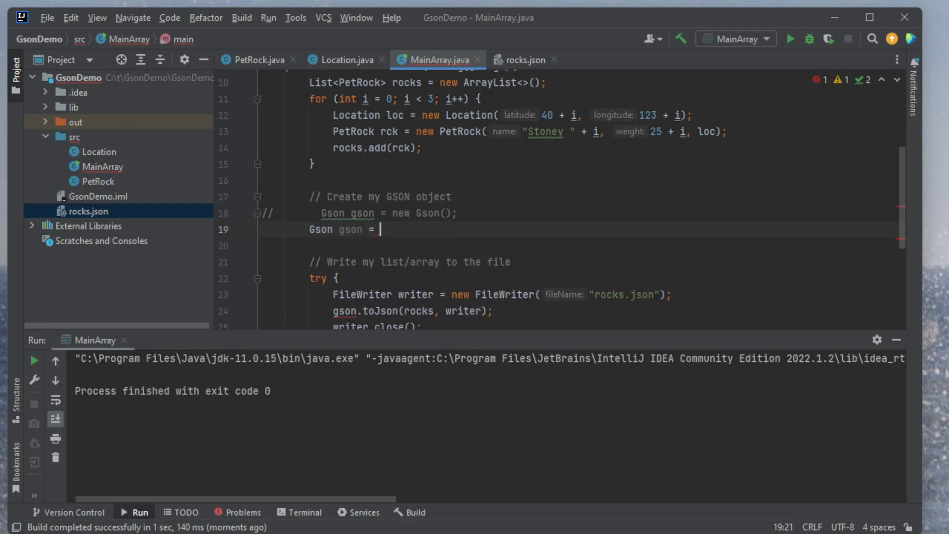
{"action": "type", "text": "GsonBuilder"}
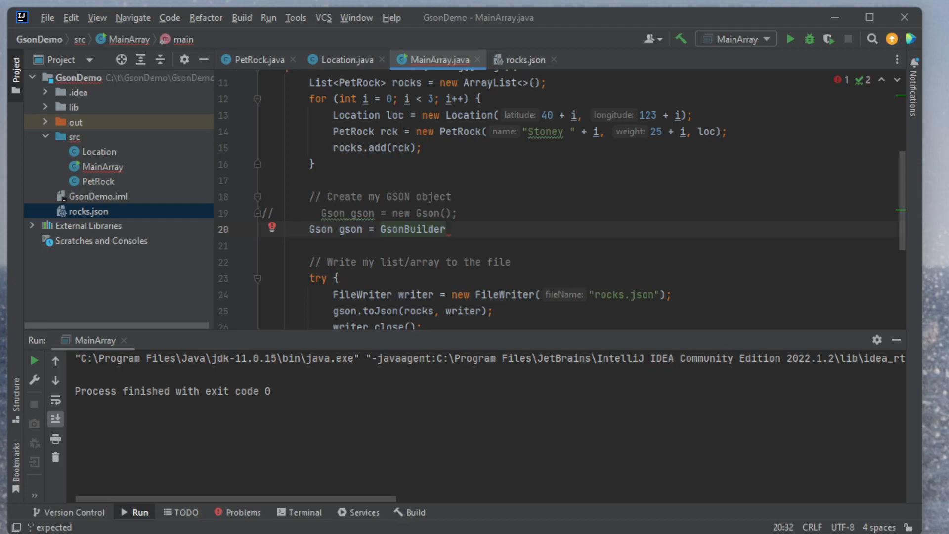
{"action": "type", "text": "new"}
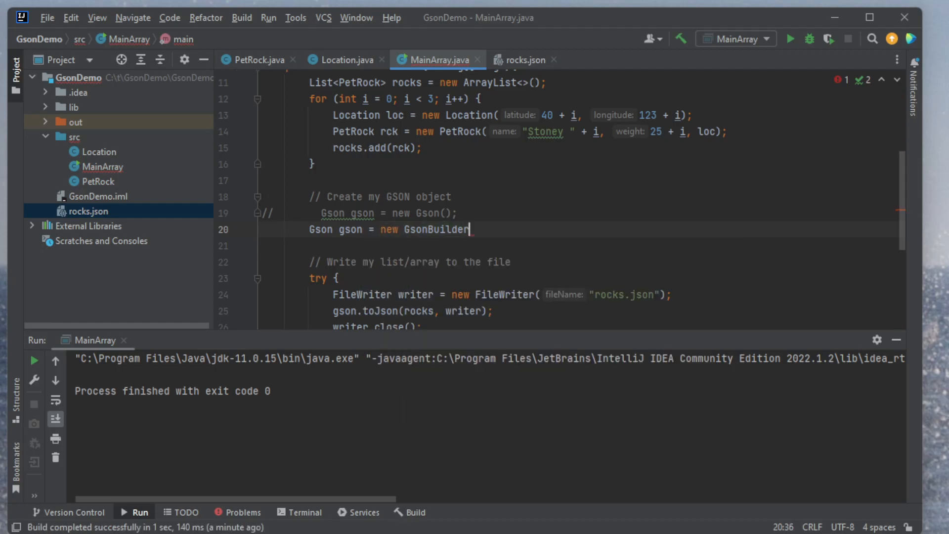
{"action": "type", "text": "("}
{"action": "key", "text": "enter"}
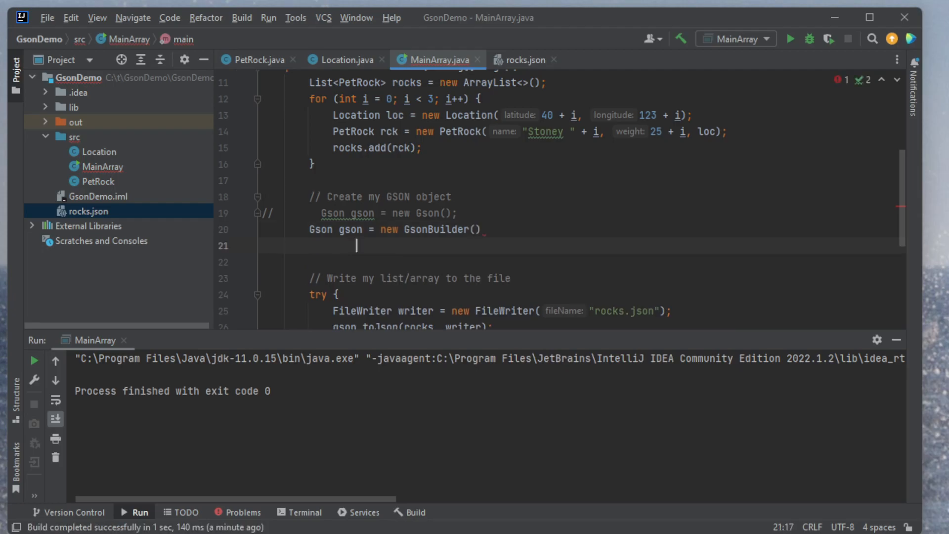
{"action": "type", "text": ".setPrettyPrinting("}
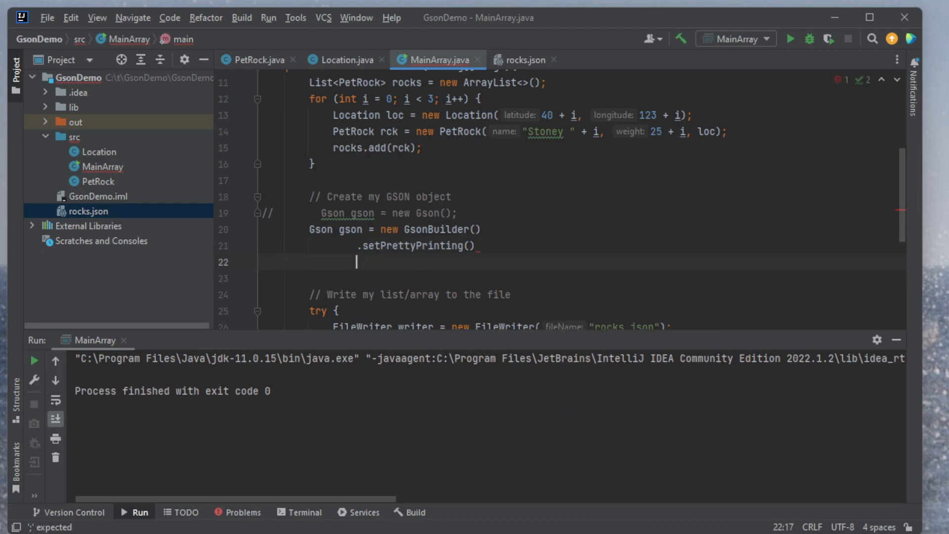
{"action": "type", "text": ".create();"}
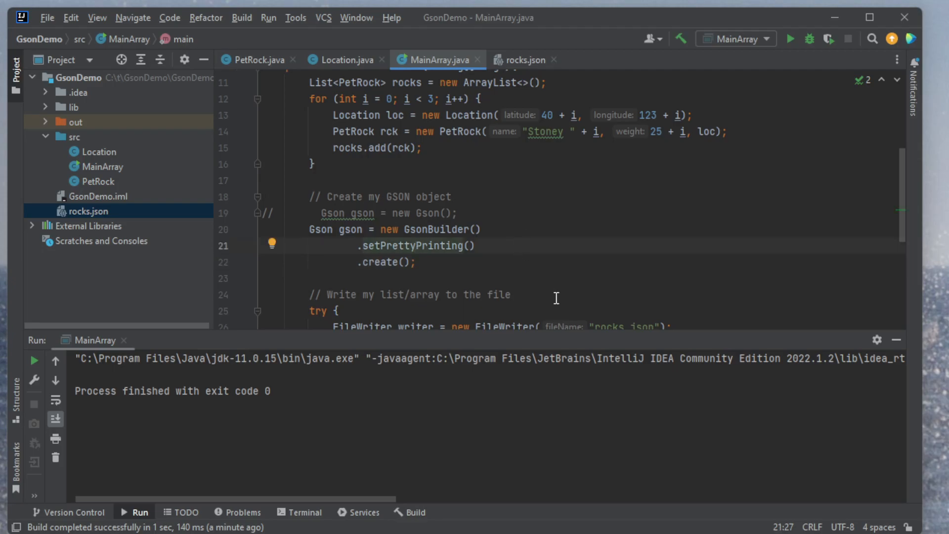
{"action": "mouse_move", "coordinate": [409, 250]}
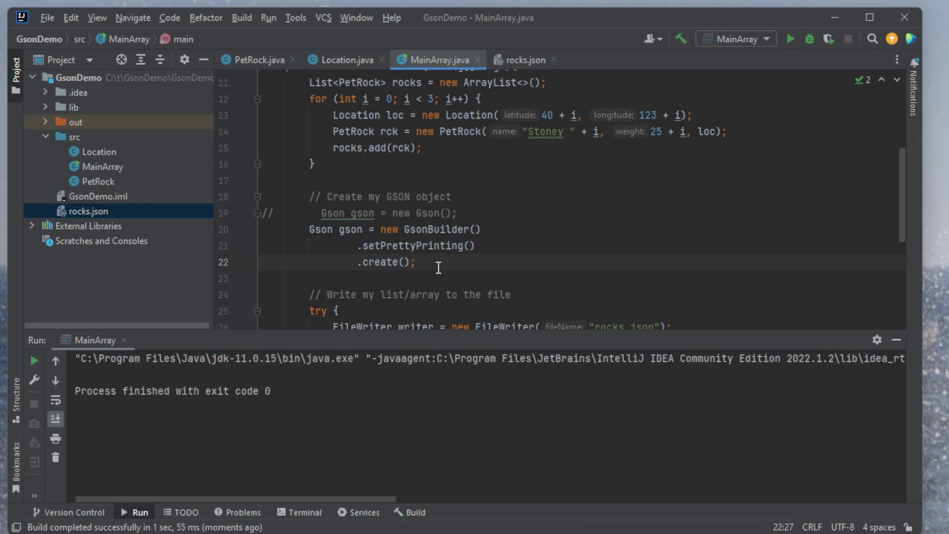
{"action": "mouse_move", "coordinate": [466, 356]}
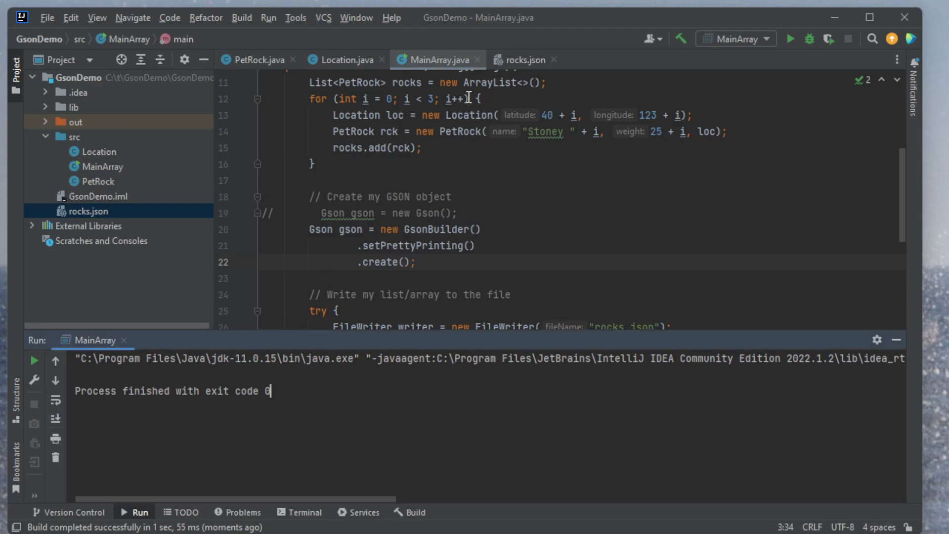
- View the pretty-printed rocks.json tab, then switch back to MainArray
{"action": "left_click", "coordinate": [524, 60]}
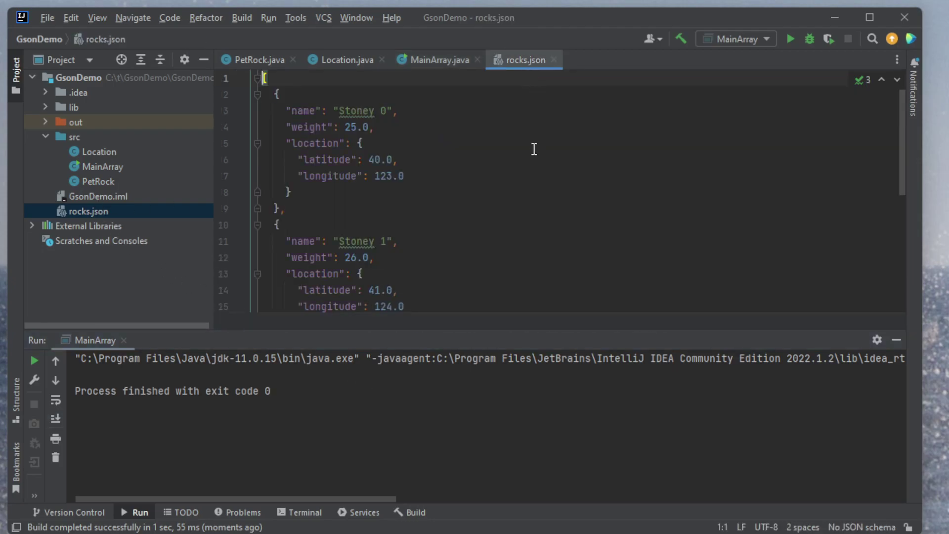
{"action": "mouse_move", "coordinate": [634, 166]}
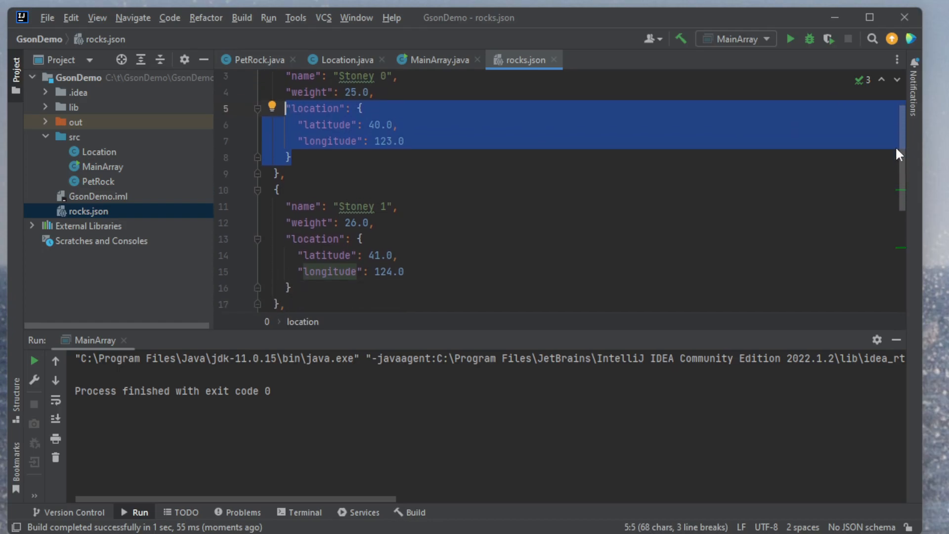
{"action": "scroll", "scroll_direction": "up", "scroll_amount": 3}
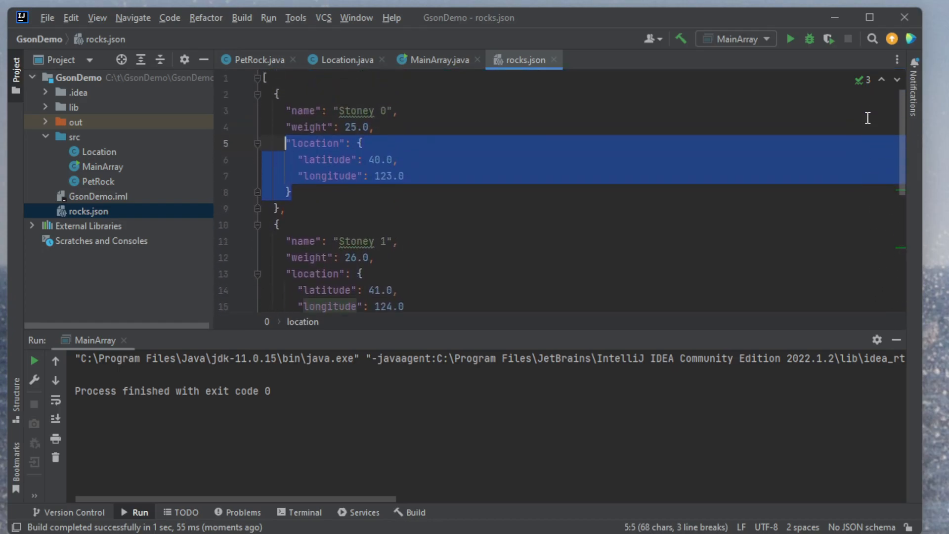
{"action": "left_click", "coordinate": [435, 59]}
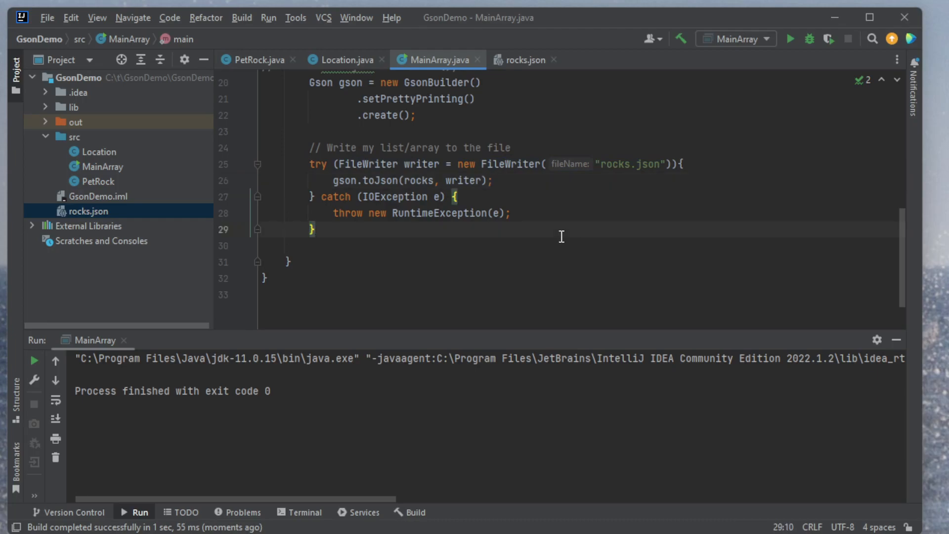
- Add comments '// Read from file' and '//.. as an array', then begin a FileReader declaration
{"action": "type", "text": "// Read"}
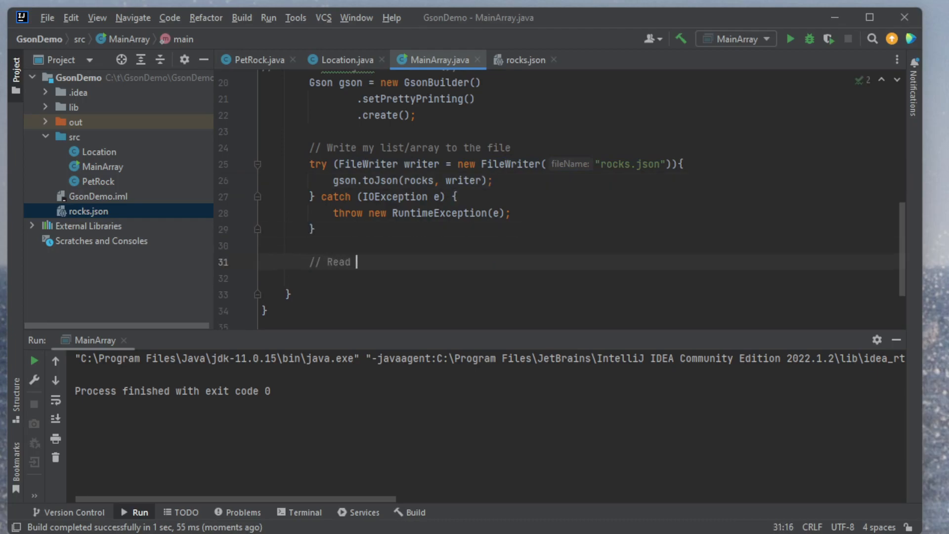
{"action": "type", "text": "from file"}
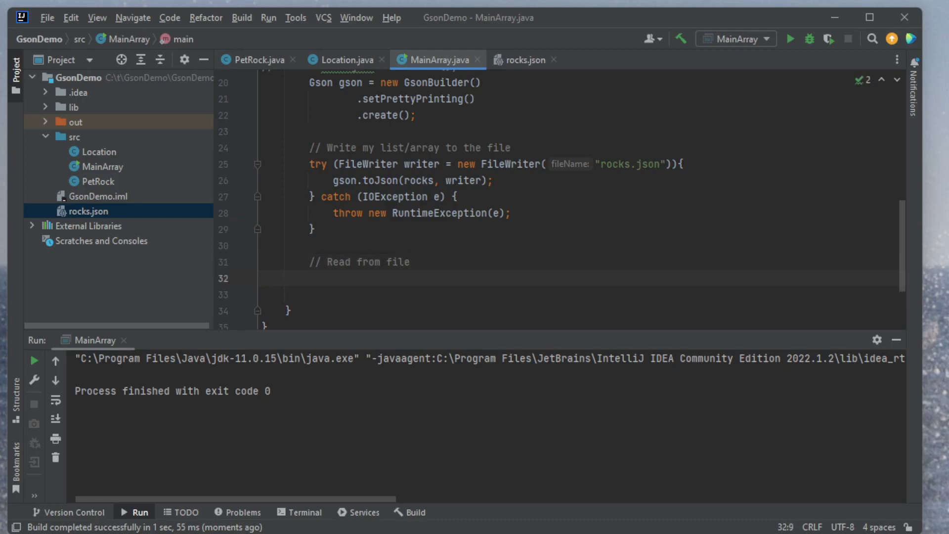
{"action": "left_click", "coordinate": [308, 278]}
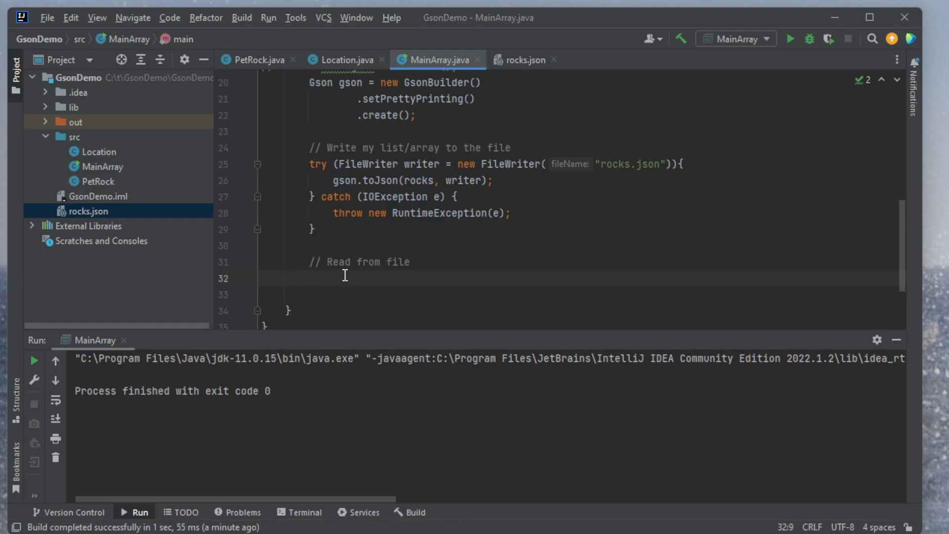
{"action": "type", "text": "//.."}
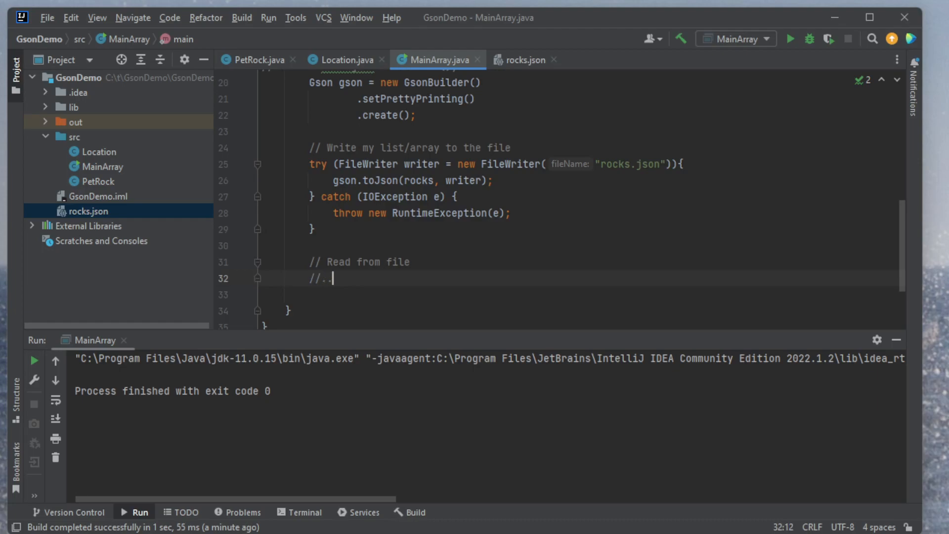
{"action": "type", "text": "as an arry"}
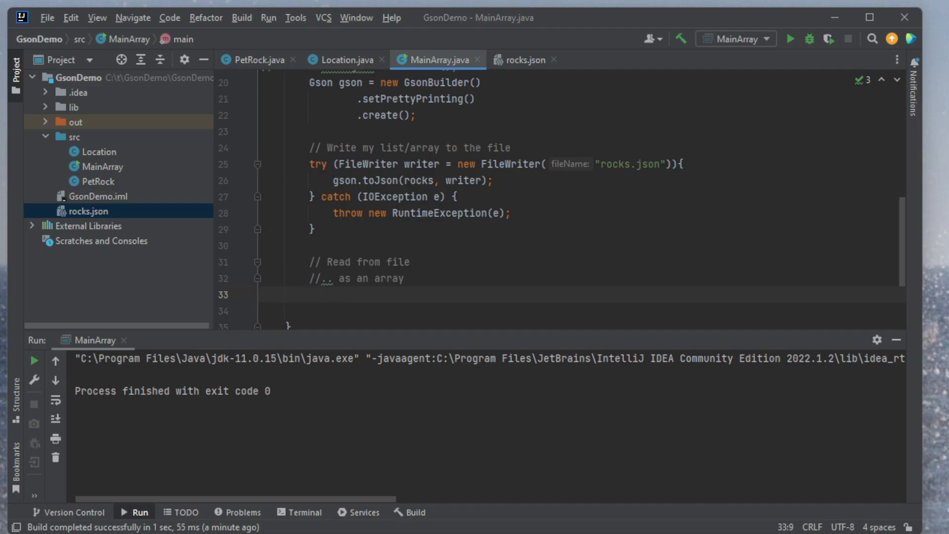
{"action": "type", "text": "FileReader reader"}
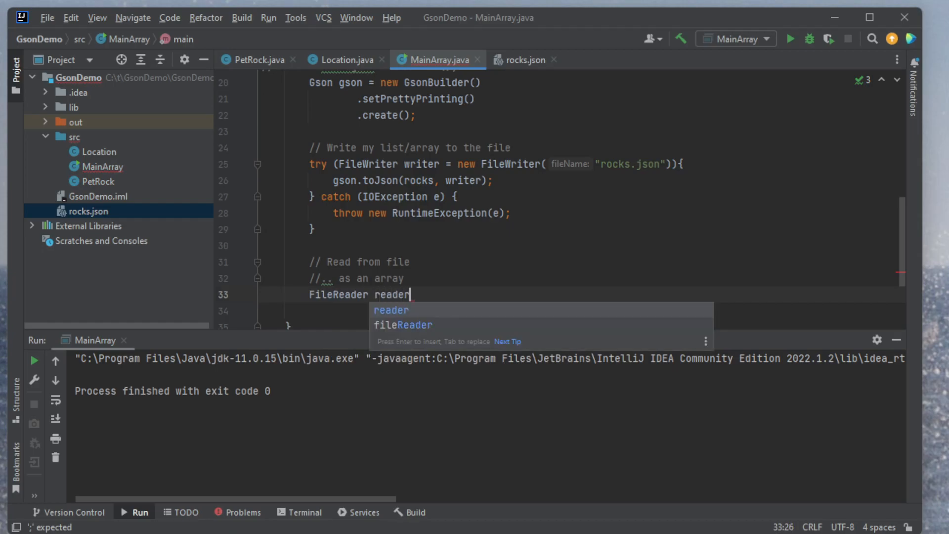
- Complete FileReader reader = new FileReader("rocks.json"), import FileReader, and surround it with try/catch
{"action": "type", "text": "= new FileReader("}
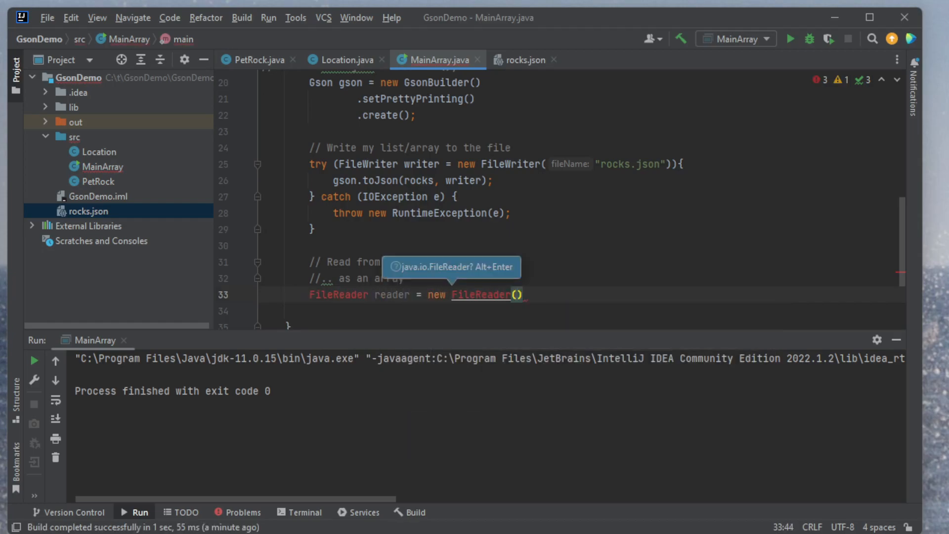
{"action": "type", "text": "\"roc\""}
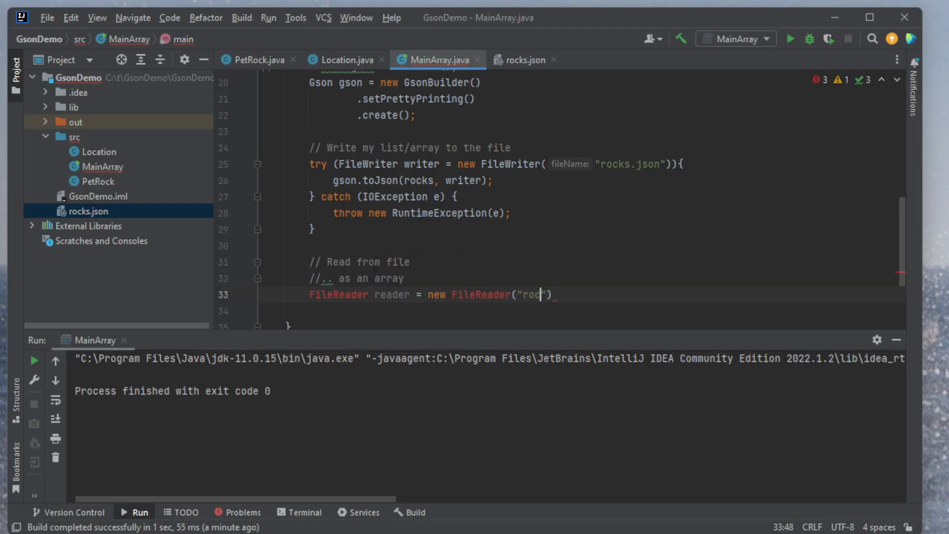
{"action": "type", "text": "ks.json"}
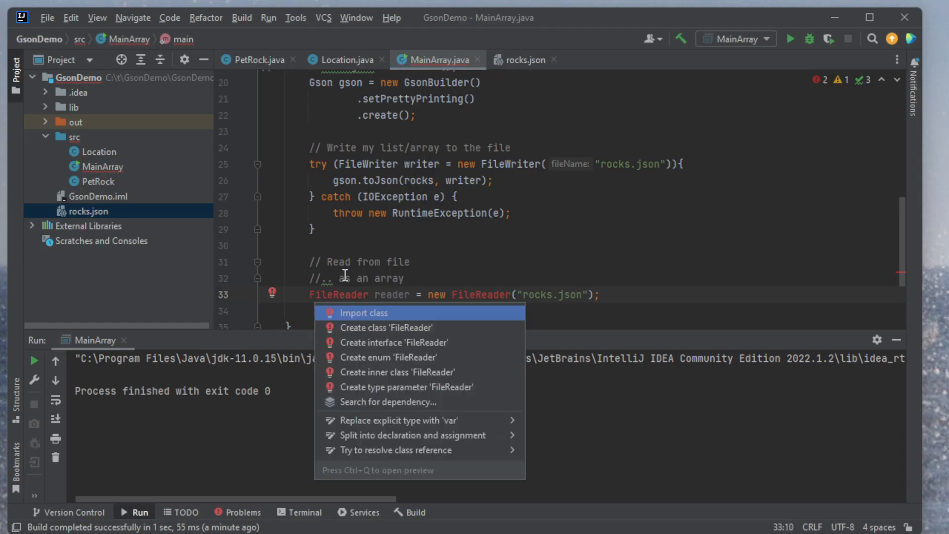
{"action": "left_click", "coordinate": [362, 312]}
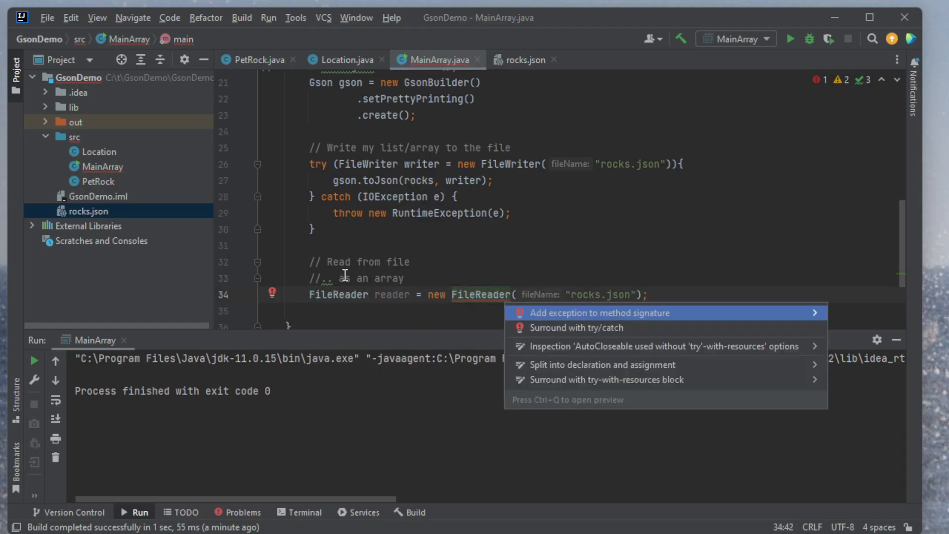
{"action": "left_click", "coordinate": [575, 327]}
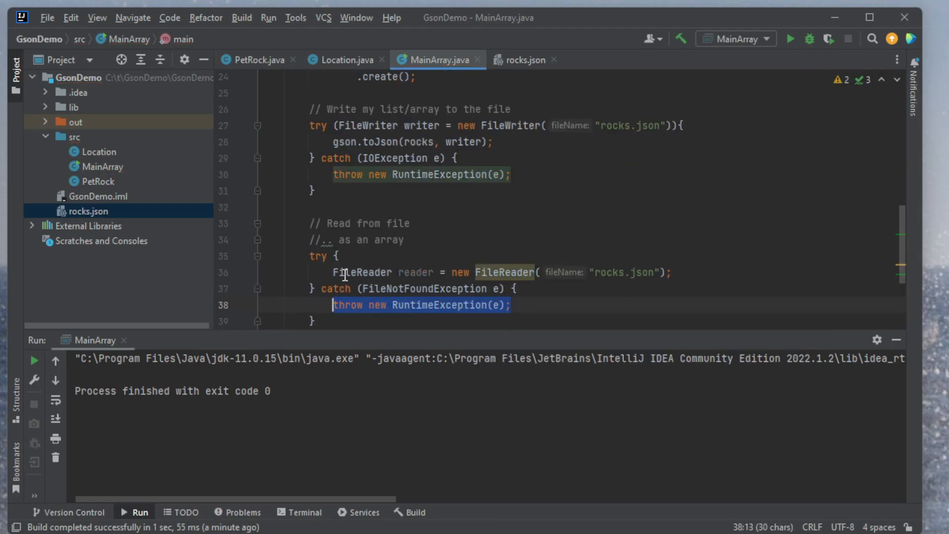
- Read rocks.json into PetRock[] myRocks via gson.fromJson(reader, PetRock[].class)
{"action": "key", "text": "enter"}
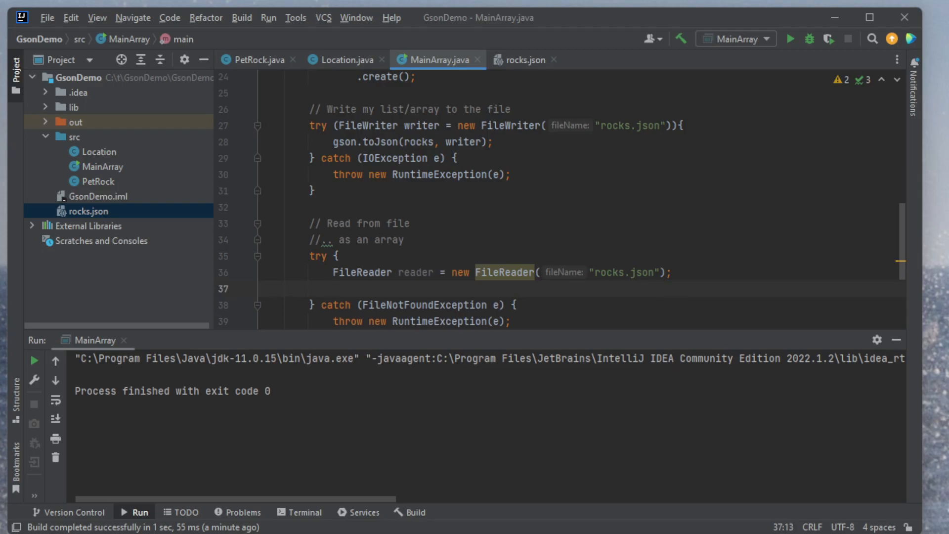
{"action": "type", "text": "gson.fromJson("}
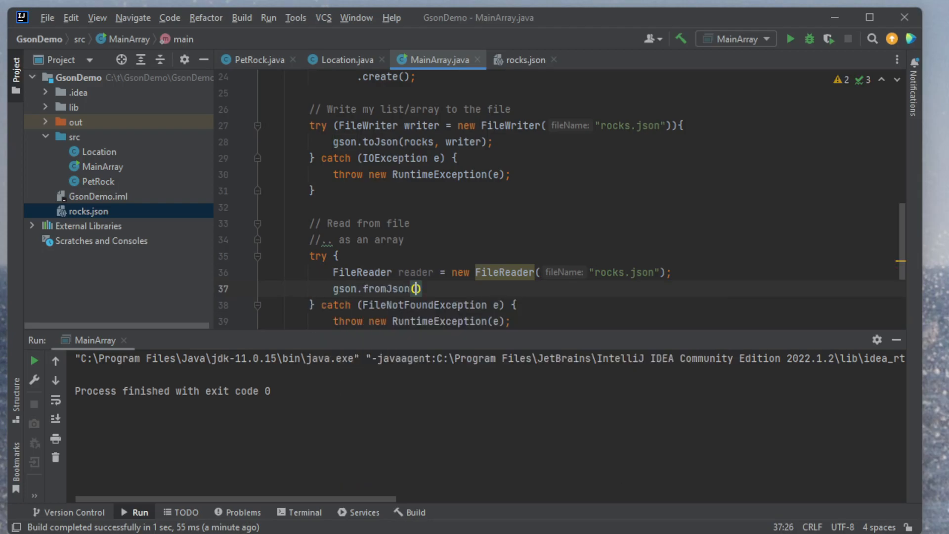
{"action": "type", "text": "reader,"}
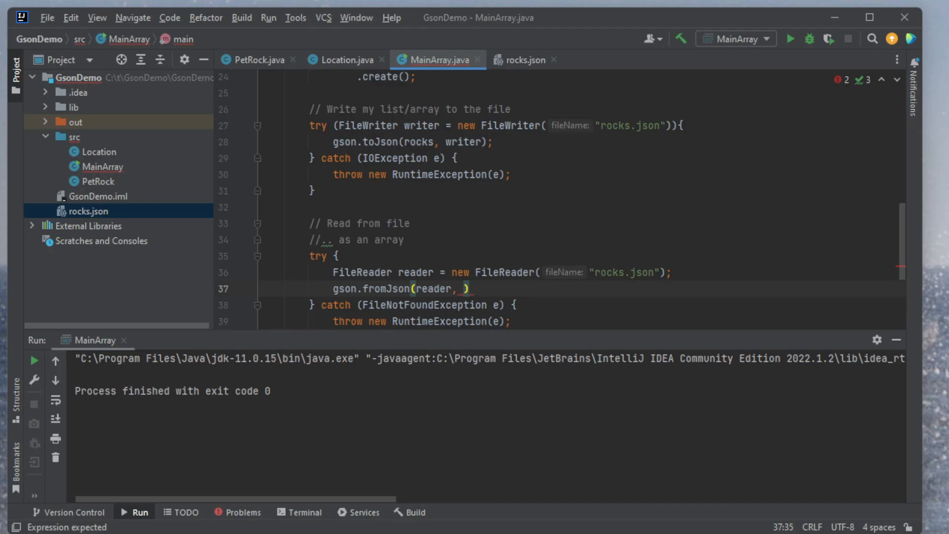
{"action": "type", "text": "PetRock[].class"}
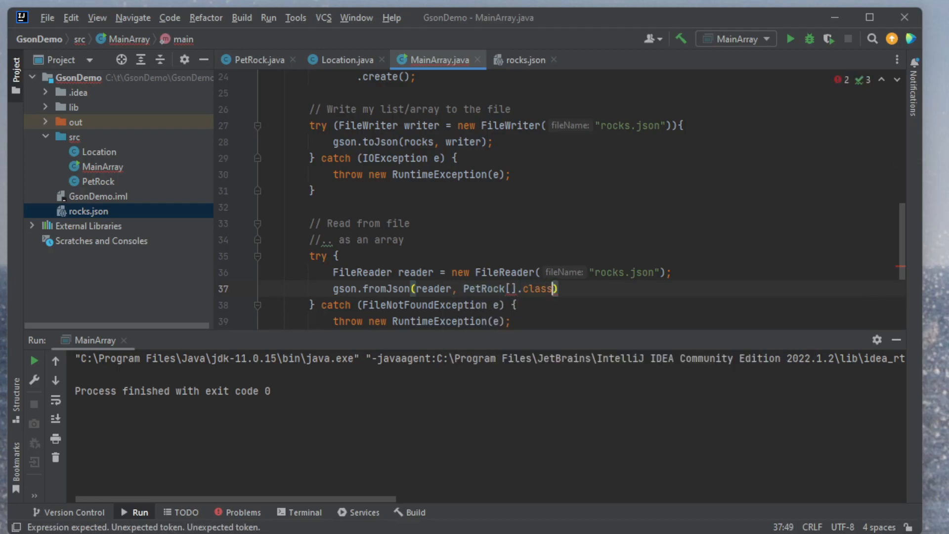
{"action": "type", "text": ";"}
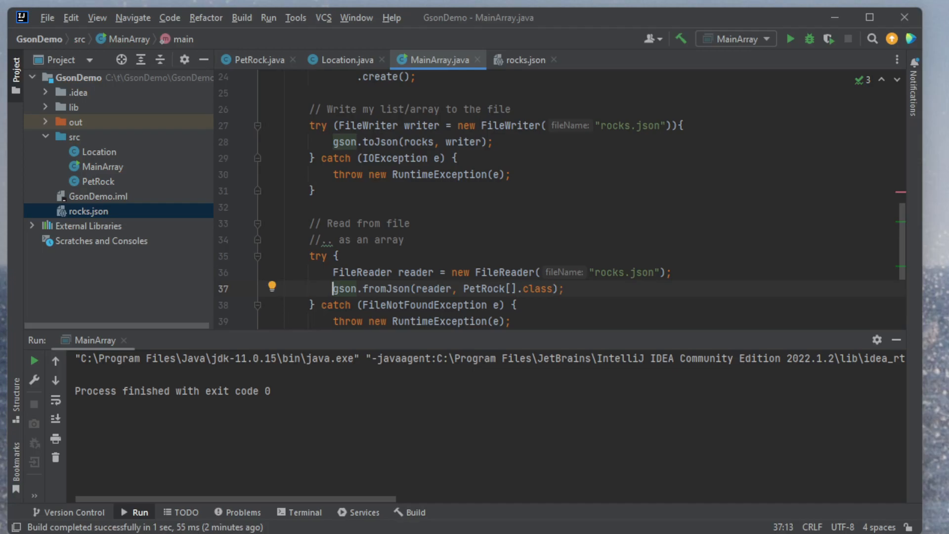
{"action": "type", "text": "PetRock[]"}
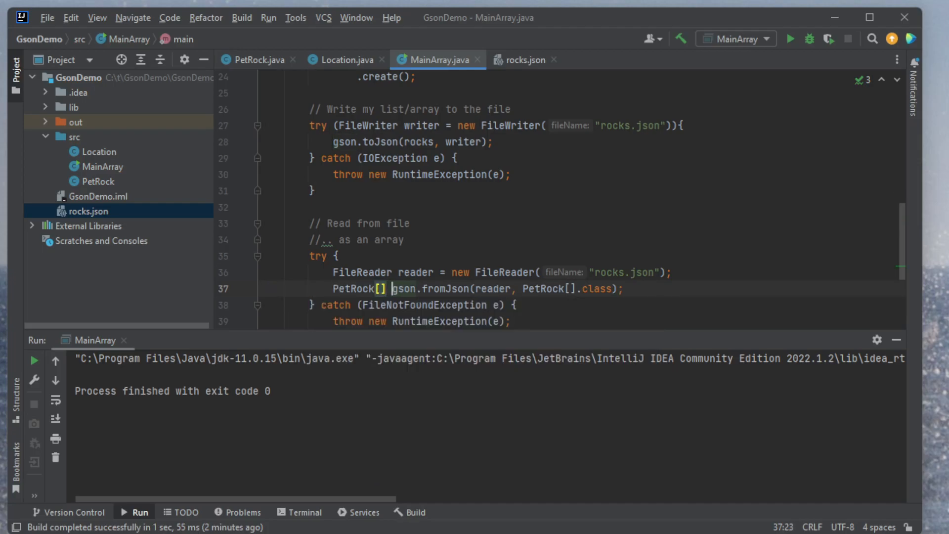
{"action": "type", "text": "rocks ="}
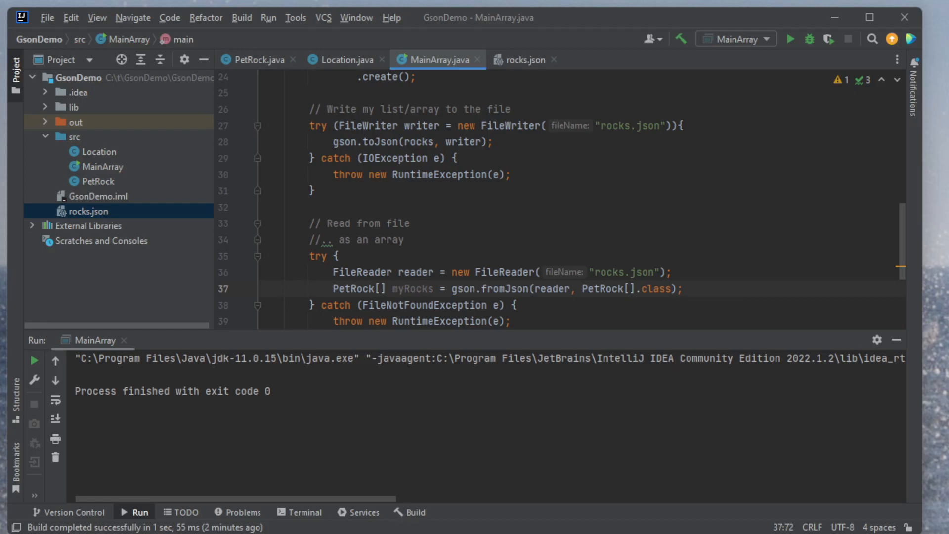
{"action": "type", "text": "for (PetRock"}
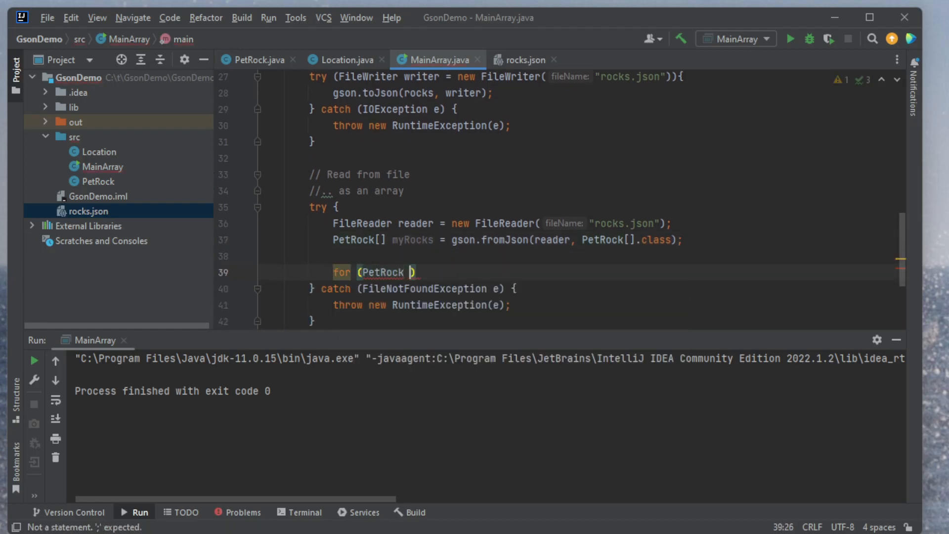
- Loop over myRocks printing each PetRock, then run MainArray to list Stoney 0, 1 and 2
{"action": "type", "text": "r :"}
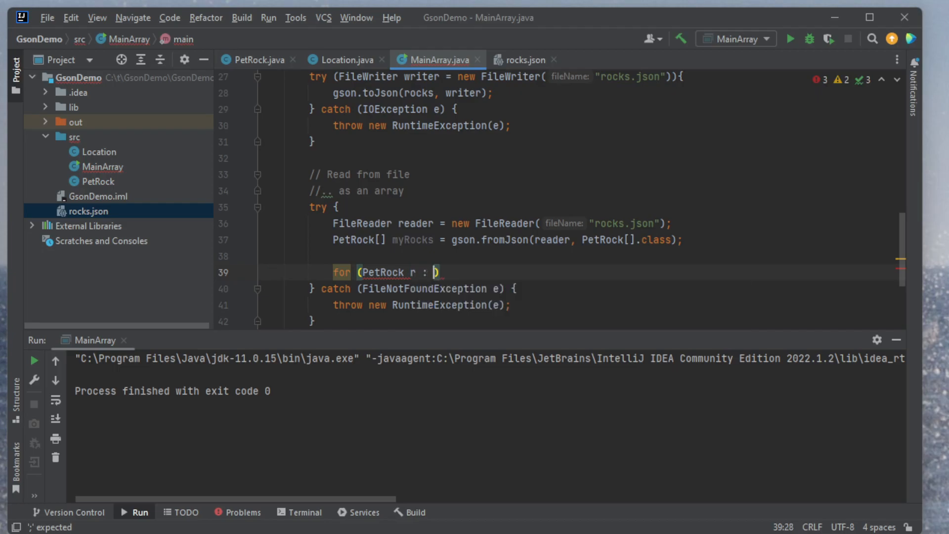
{"action": "type", "text": "myRocks) {"}
{"action": "type", "text": "System.out.println();"}
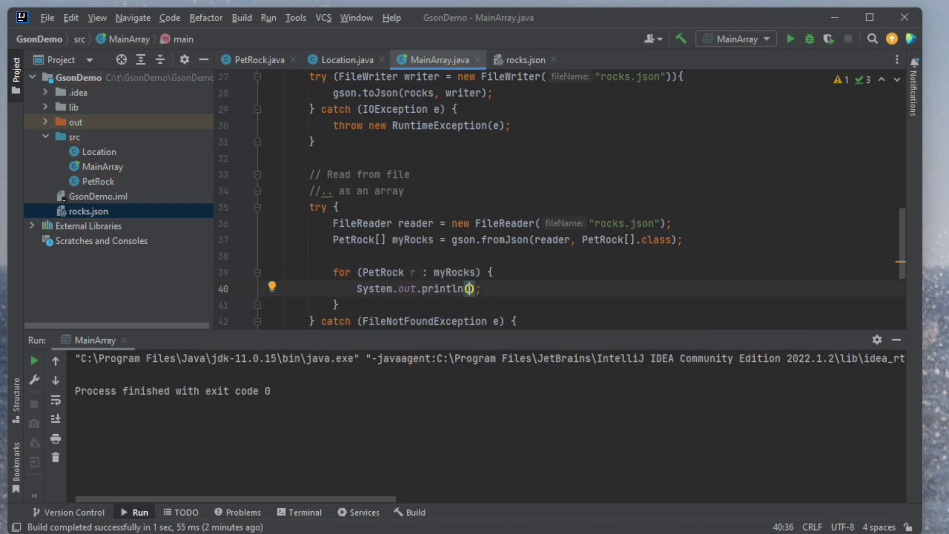
{"action": "type", "text": "r"}
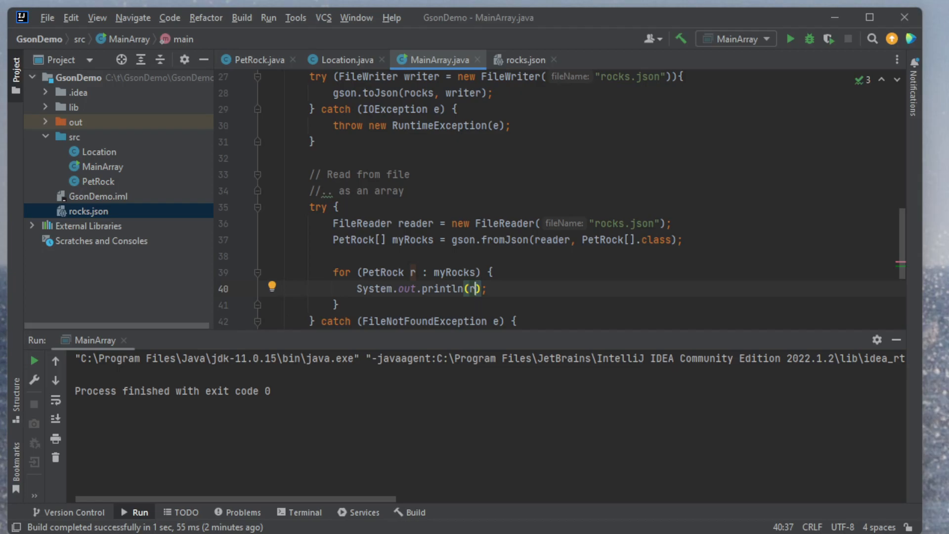
{"action": "left_click", "coordinate": [789, 39]}
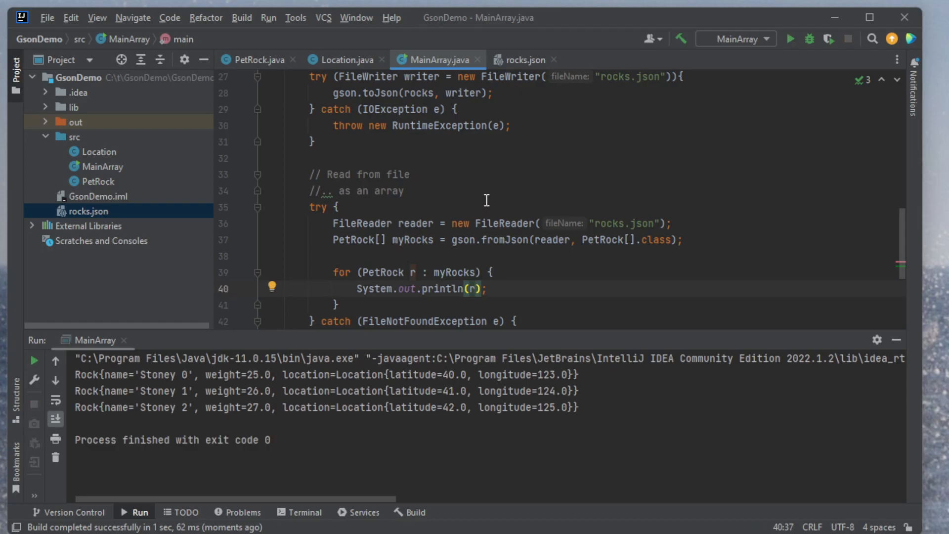
{"action": "mouse_move", "coordinate": [449, 404]}
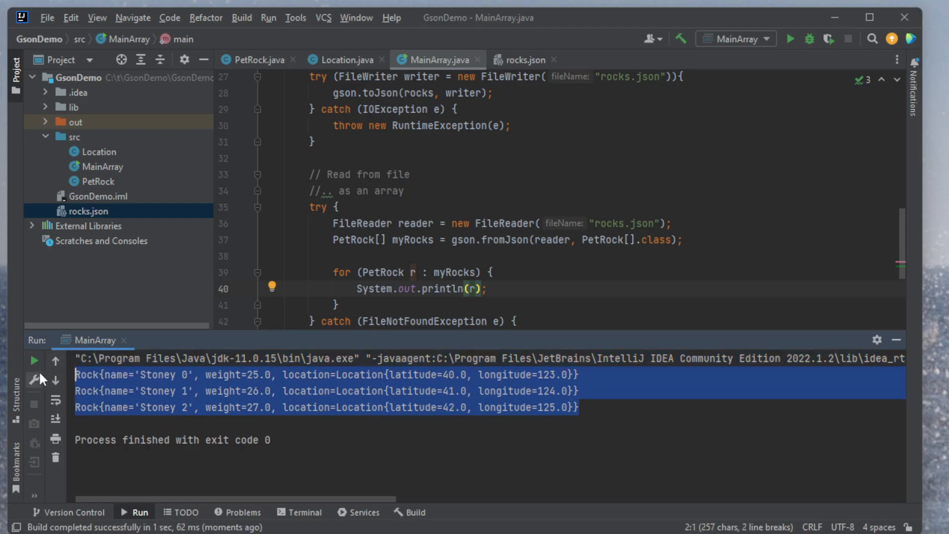
{"action": "mouse_move", "coordinate": [430, 420]}
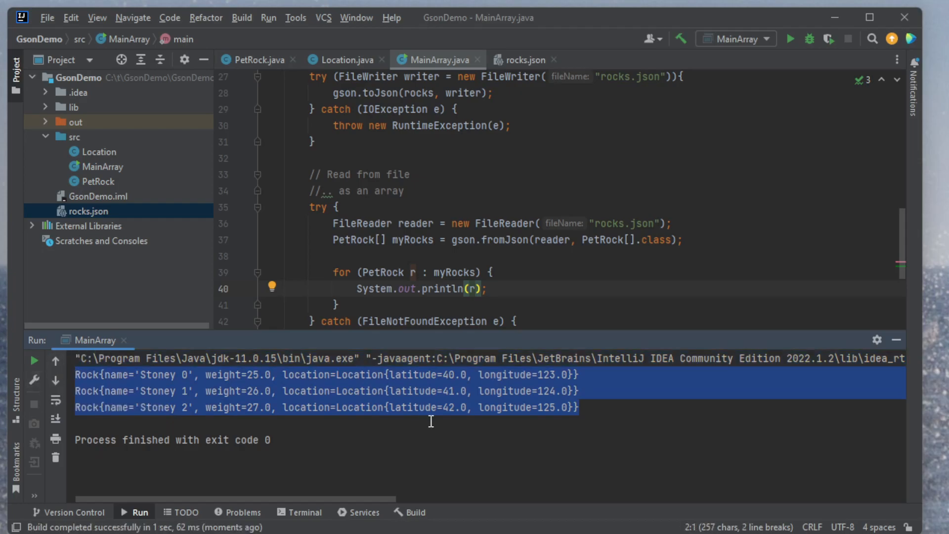
{"action": "mouse_move", "coordinate": [656, 247]}
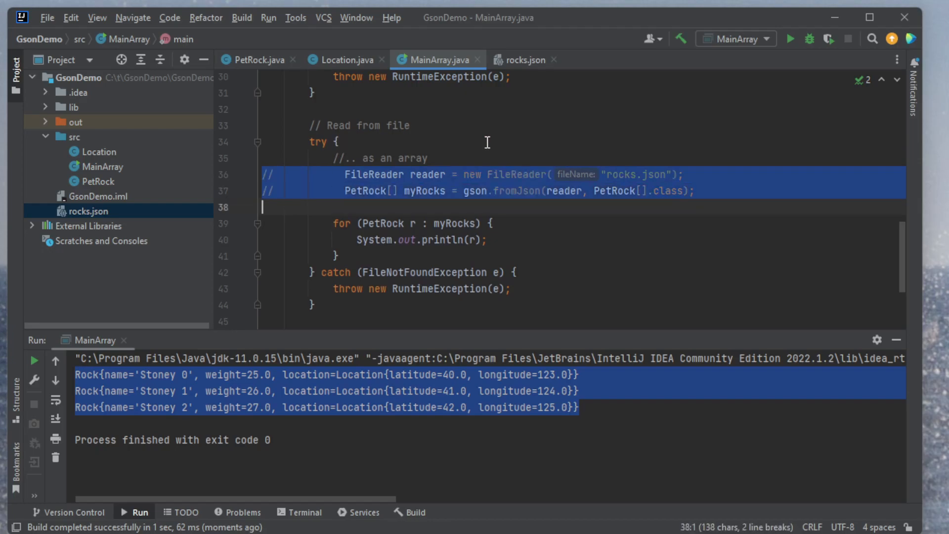
- Comment out the two array-reading lines and add a '// .. as a list' comment
{"action": "key", "text": "ctrl+slash"}
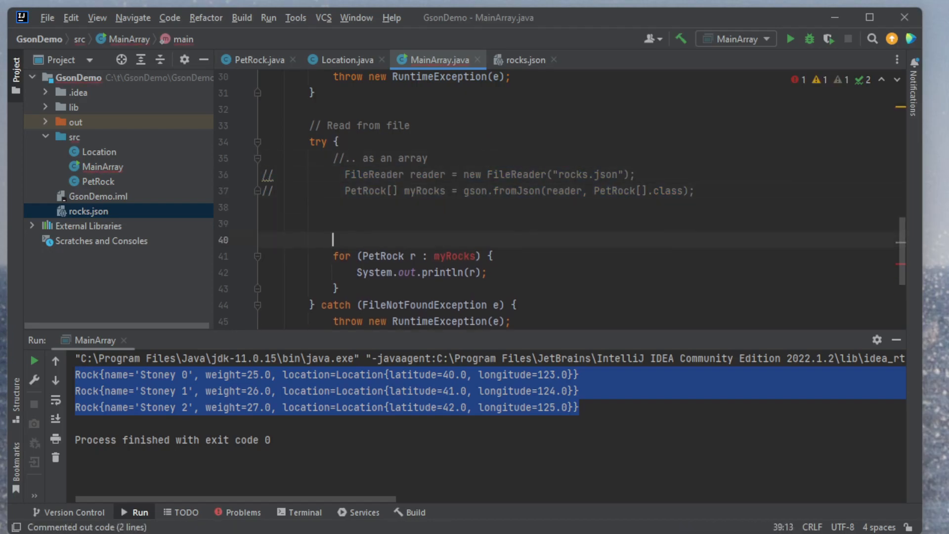
{"action": "type", "text": "//"}
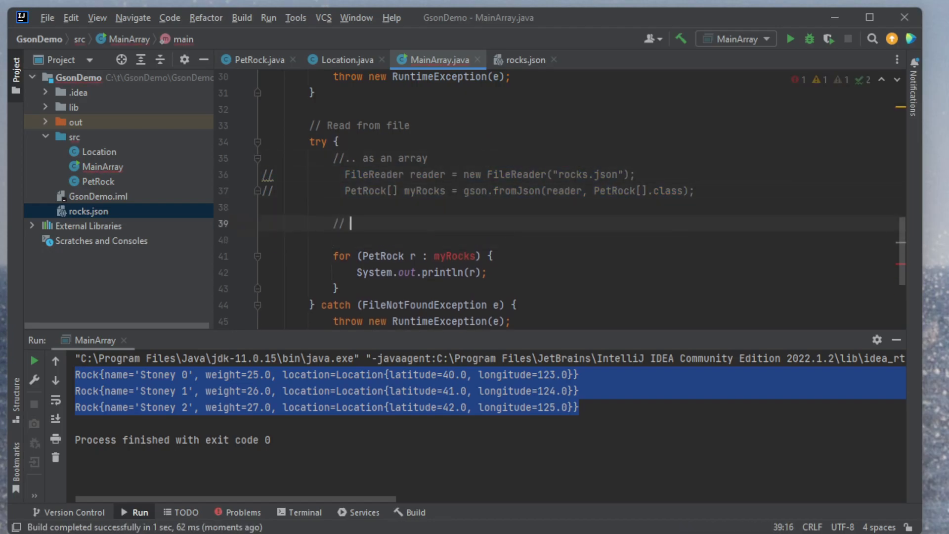
{"action": "type", "text": ".. as a l"}
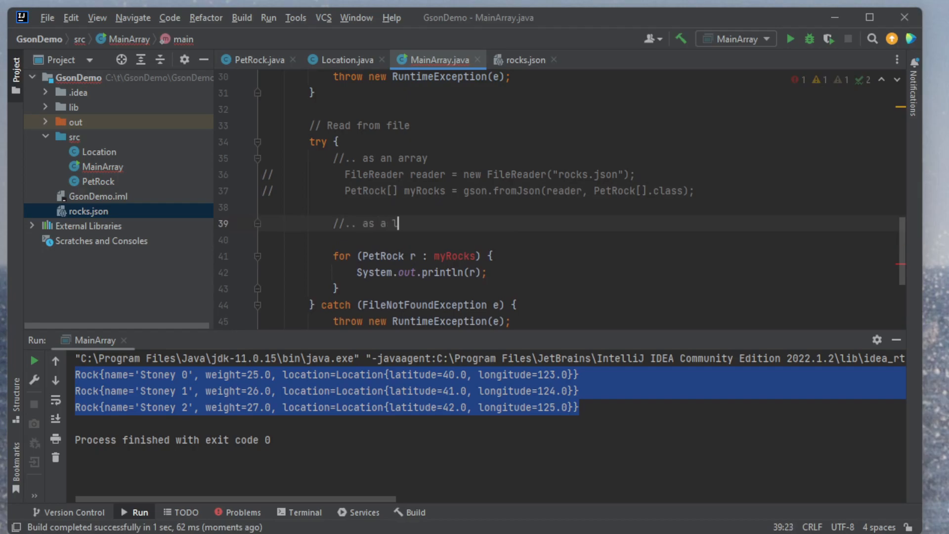
{"action": "type", "text": "ist"}
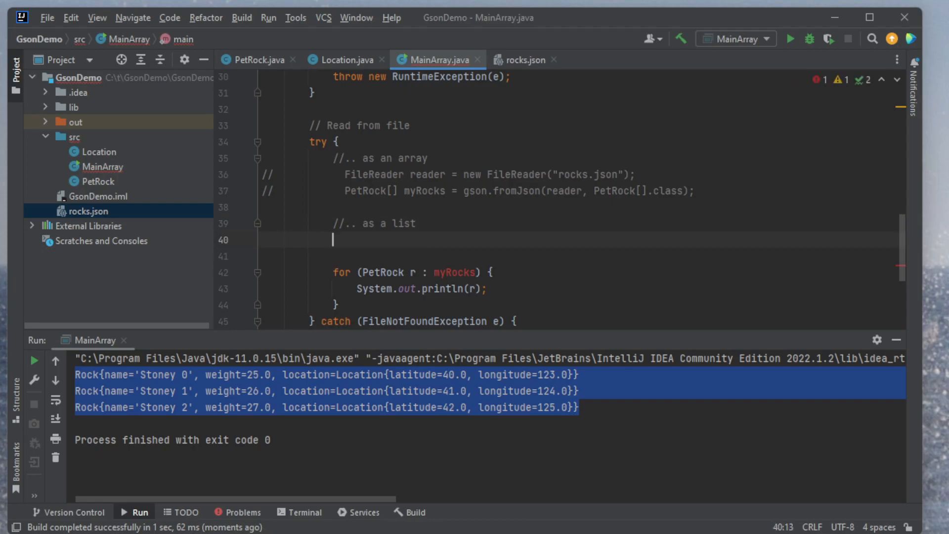
- Write List<PetRock> myRocks = gson.fromJson(reader, ArrayList<PetRock>.class) on line 40
{"action": "type", "text": "List<Pet>"}
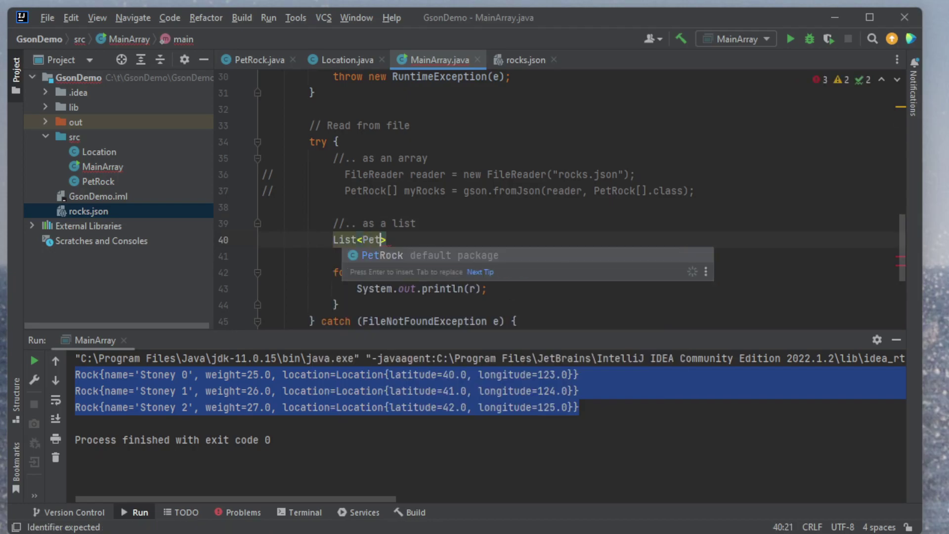
{"action": "key", "text": "Enter"}
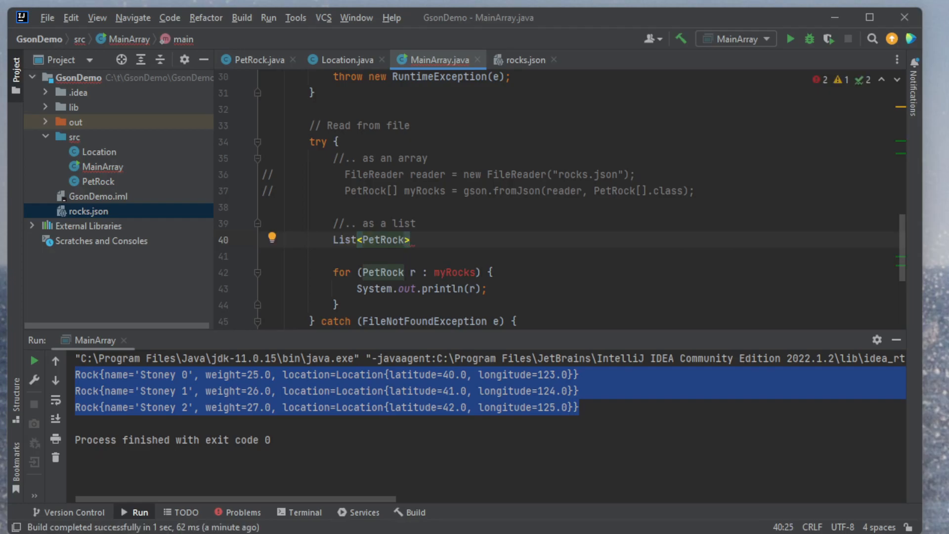
{"action": "type", "text": "myRocks ="}
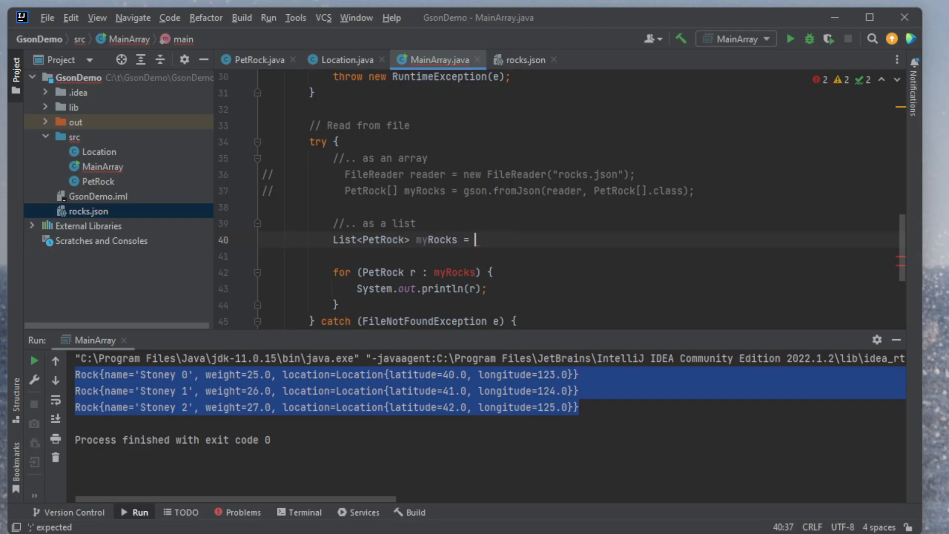
{"action": "type", "text": "gson.fromJson("}
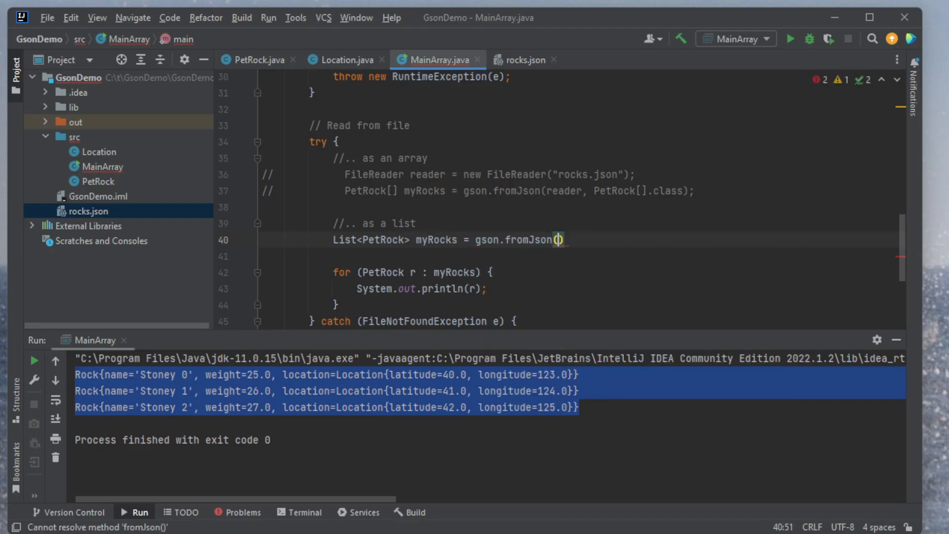
{"action": "type", "text": "reader, <"}
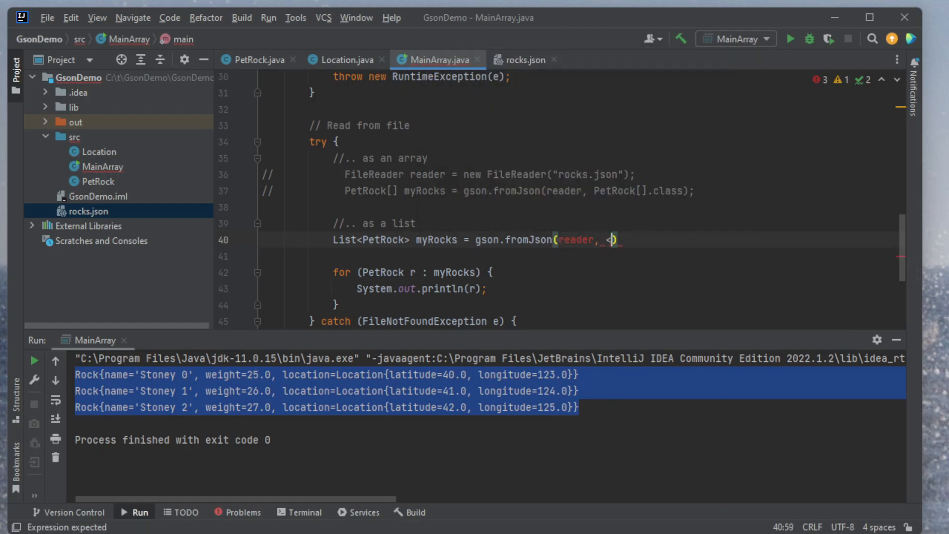
{"action": "type", "text": "ArrayList"}
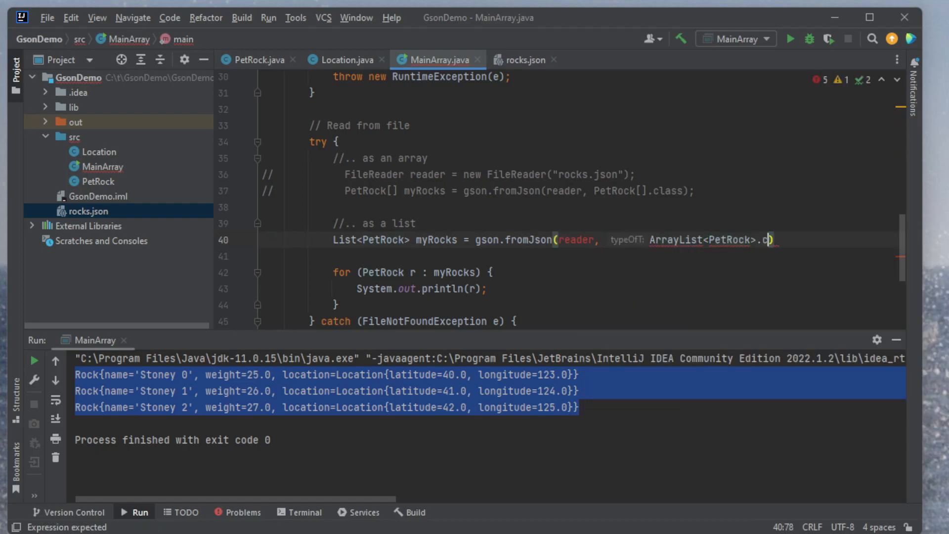
{"action": "type", "text": "class"}
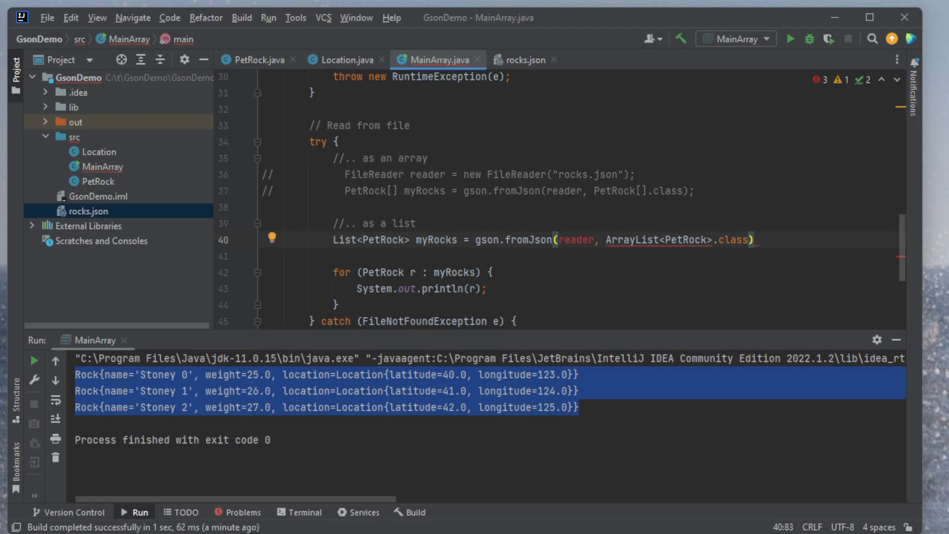
{"action": "left_click", "coordinate": [264, 175]}
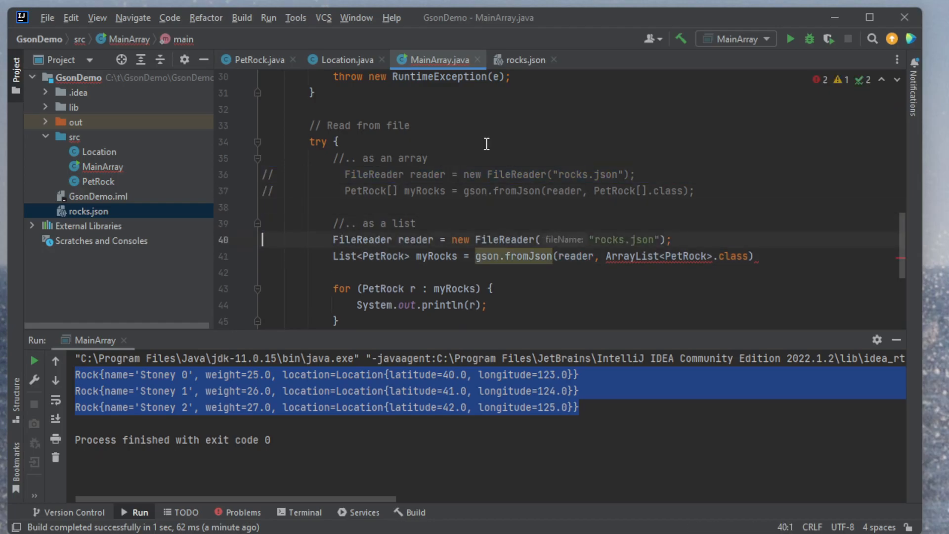
- Below the FileReader line, declare Type rockListType = new TypeToken<ArrayList<PetRock>>(){}.getType();
{"action": "left_click", "coordinate": [755, 256]}
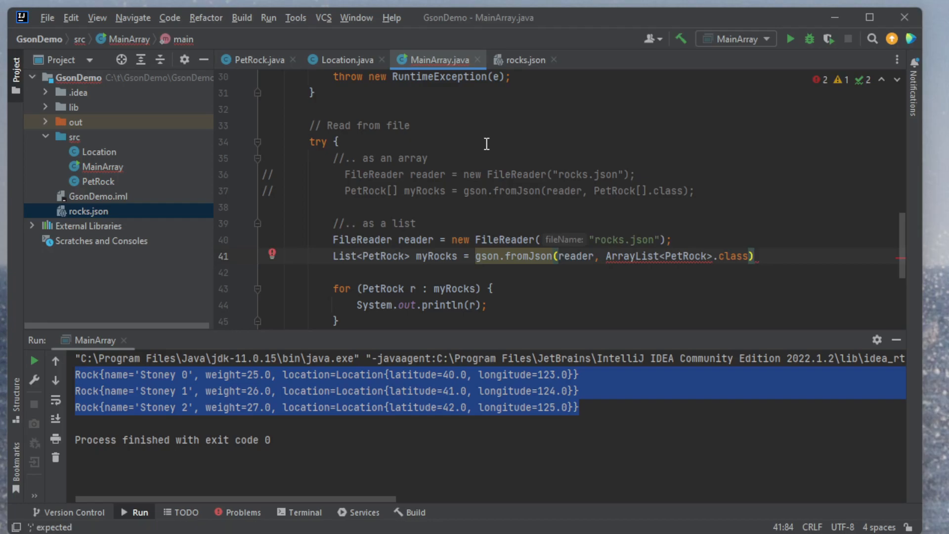
{"action": "key", "text": "Enter"}
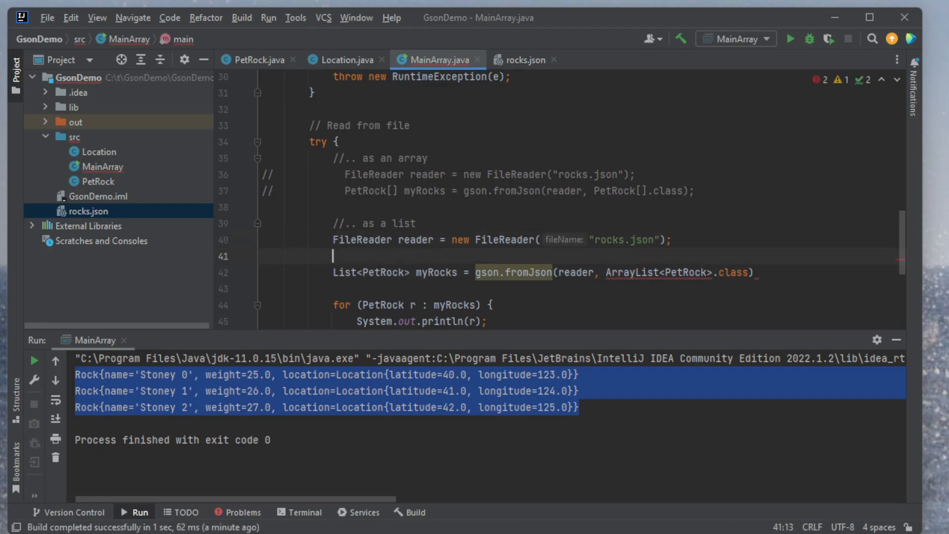
{"action": "type", "text": "Tye rock"}
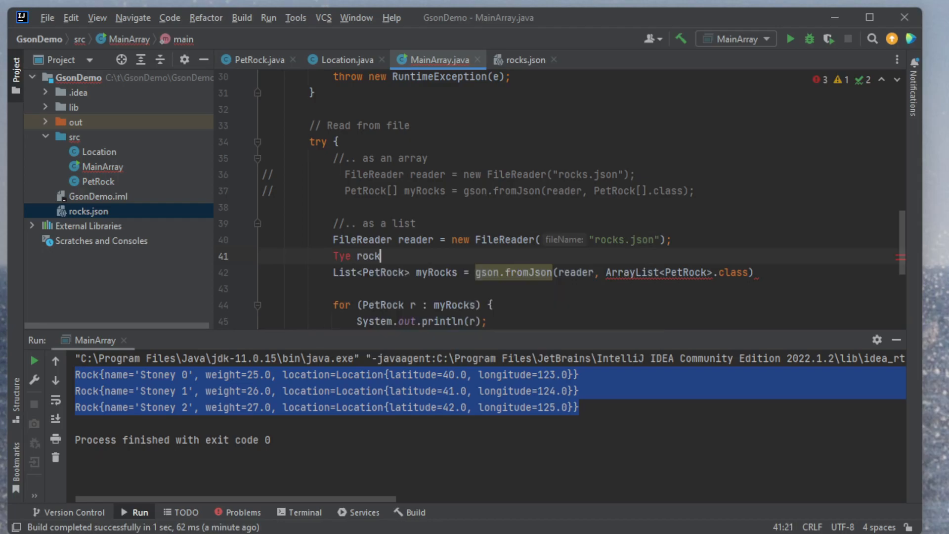
{"action": "type", "text": "ListType"}
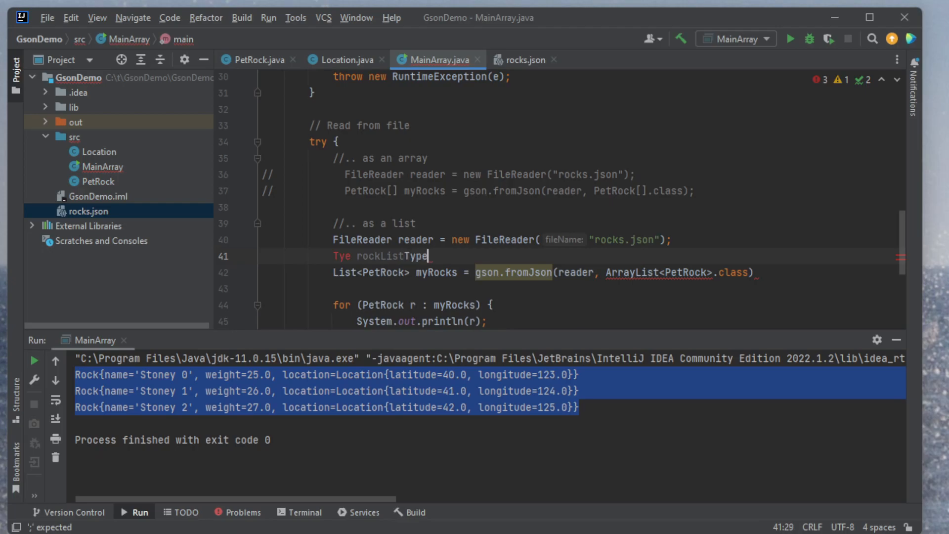
{"action": "type", "text": "= new T"}
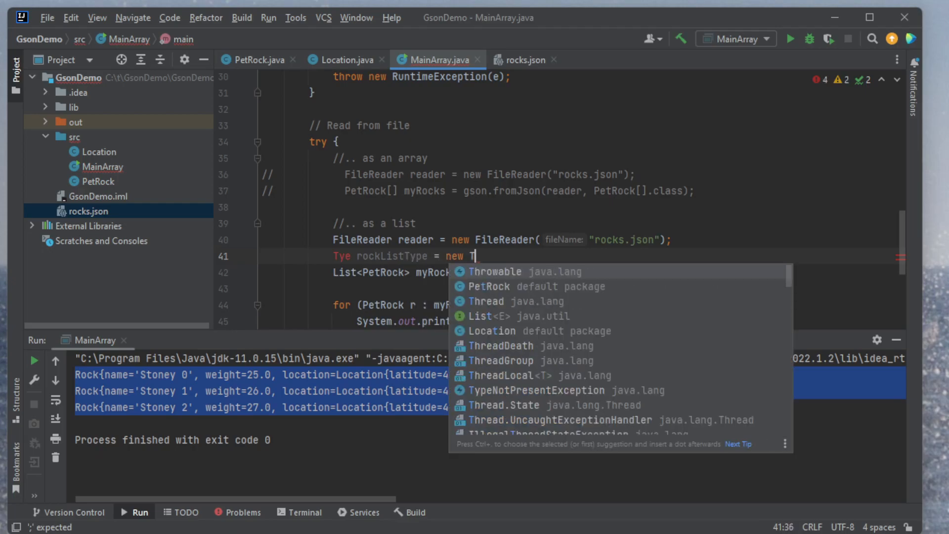
{"action": "type", "text": "ypeToken"}
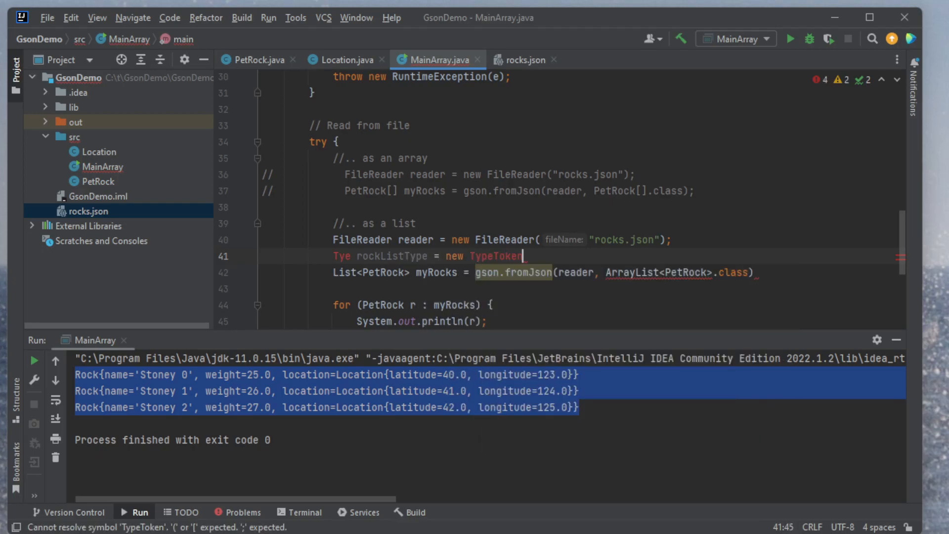
{"action": "type", "text": "<>"}
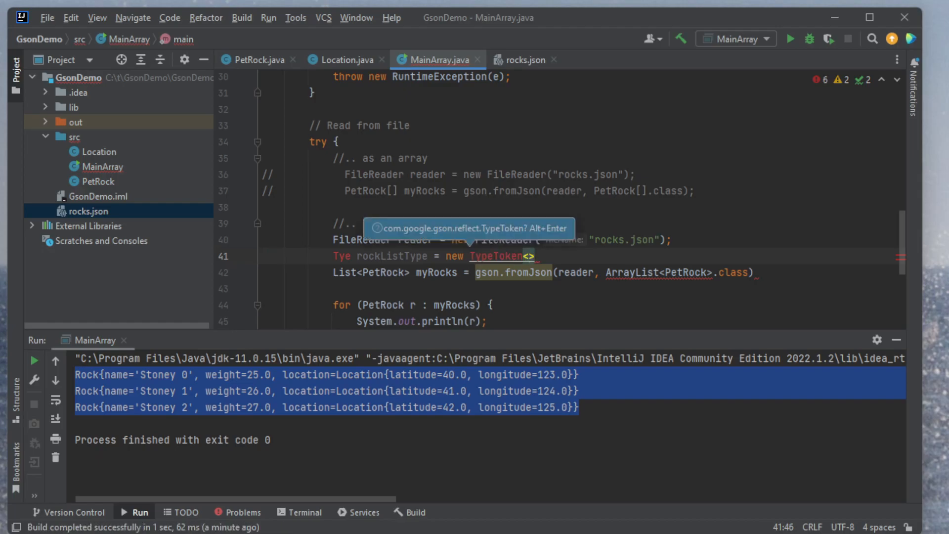
{"action": "type", "text": "ArrayList"}
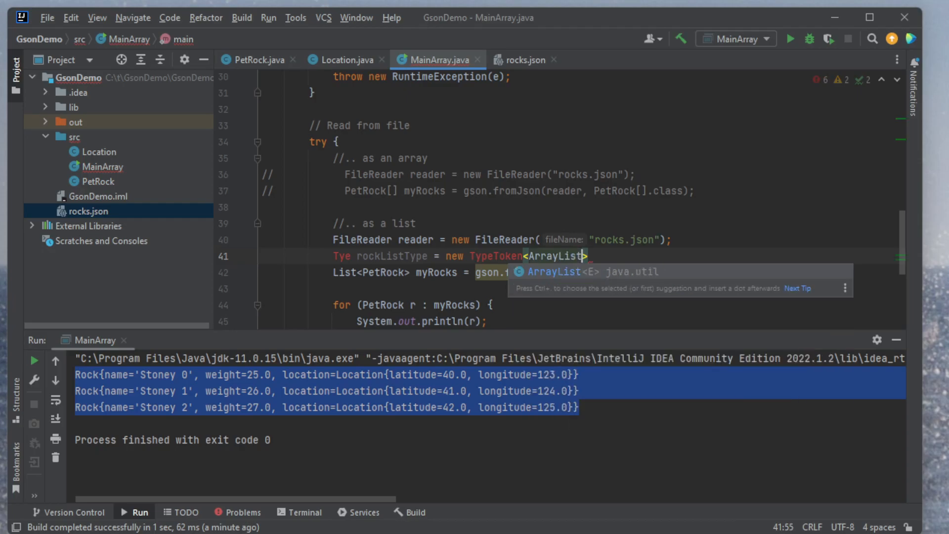
{"action": "type", "text": "<PetRock"}
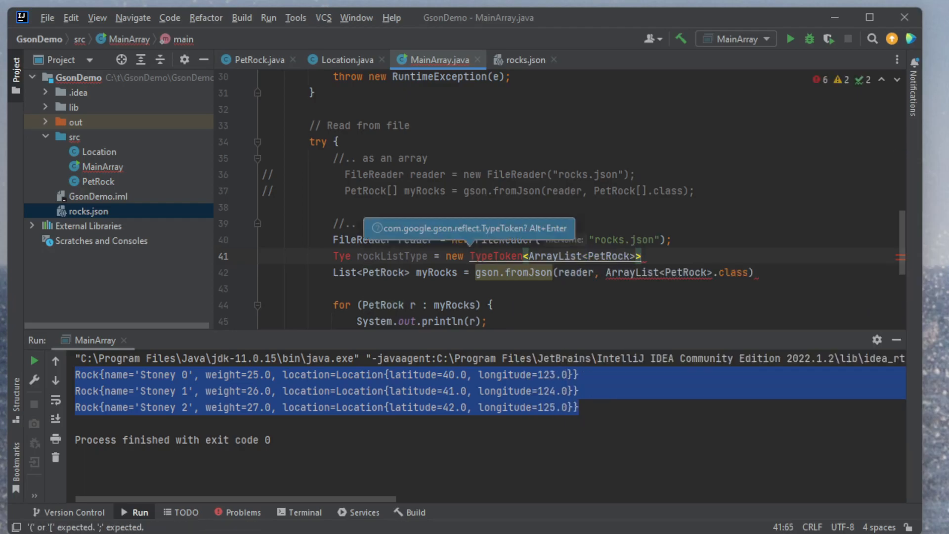
{"action": "type", "text": "(){"}
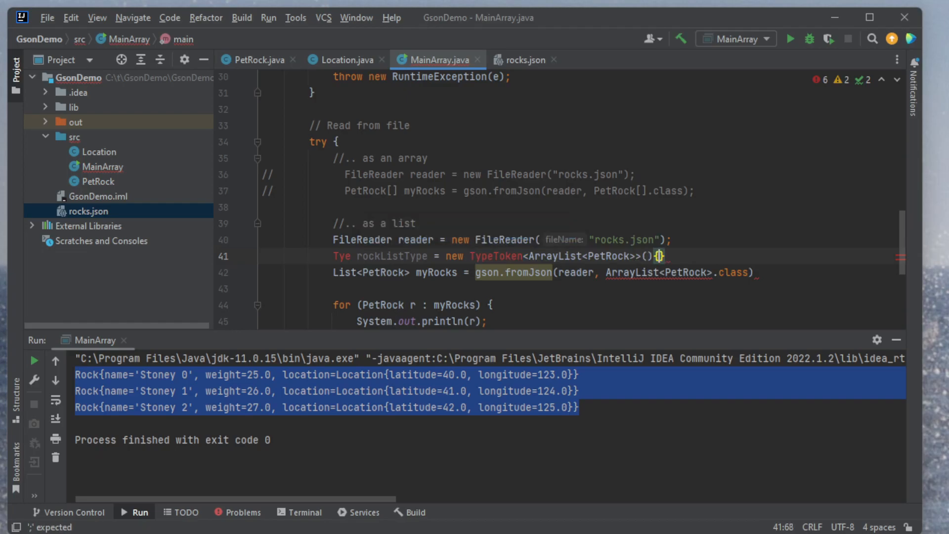
{"action": "type", "text": ".get"}
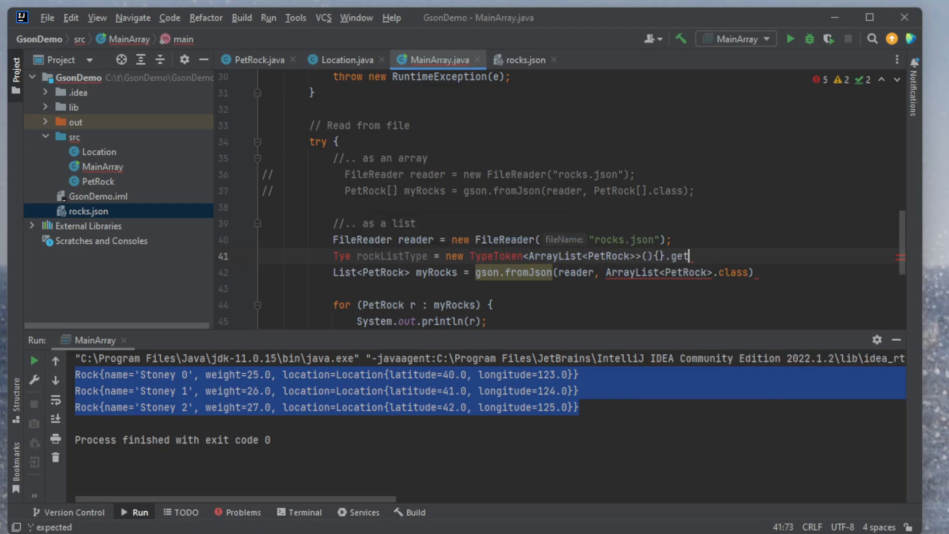
{"action": "type", "text": "Type"}
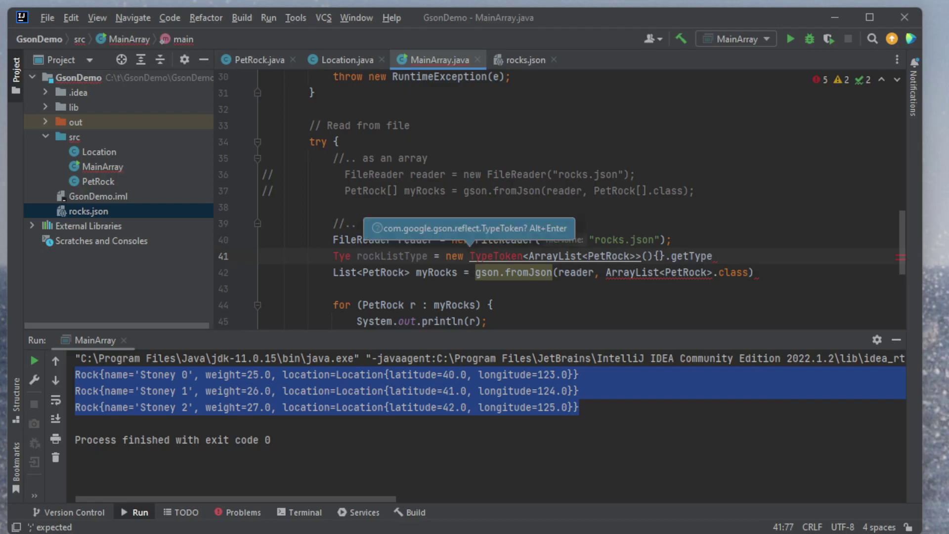
{"action": "type", "text": "();"}
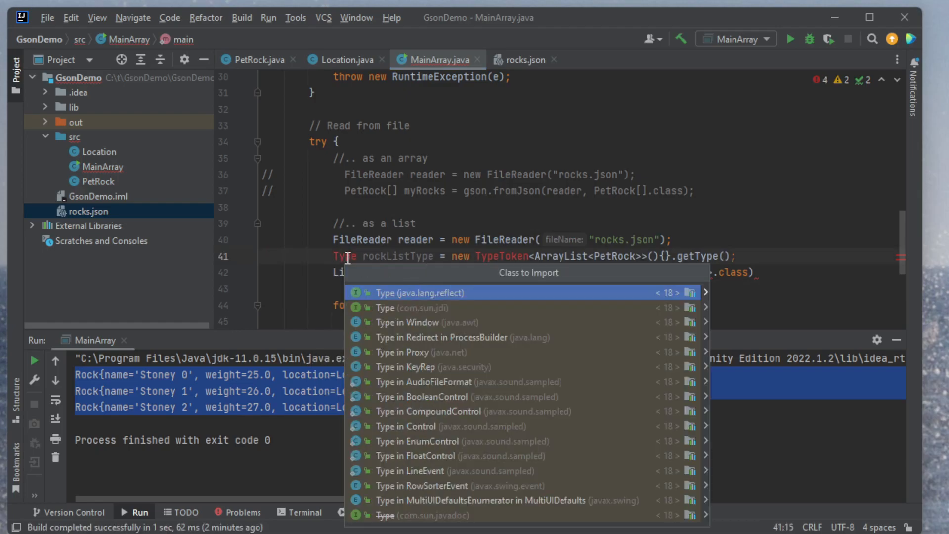
- Import java.lang.reflect.Type and pass rockListType as the second fromJson argument
{"action": "left_click", "coordinate": [418, 292]}
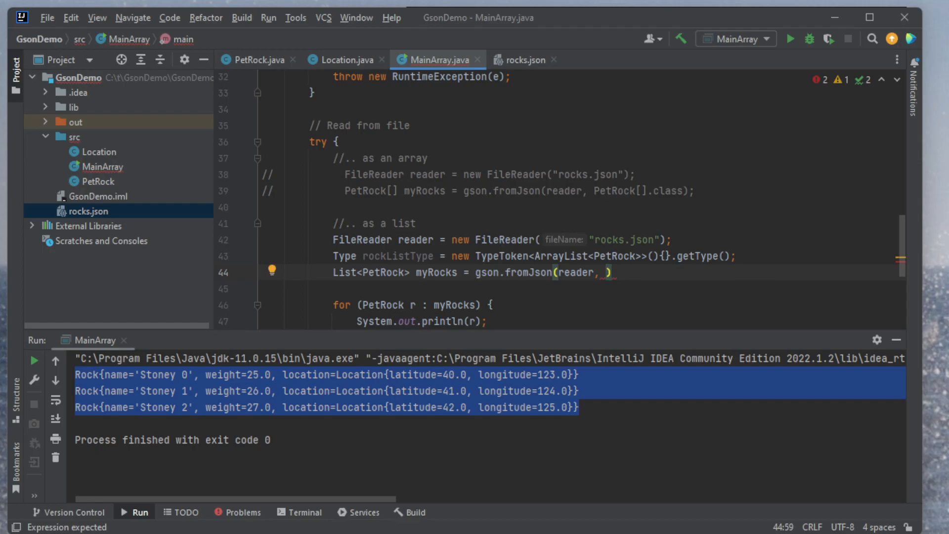
{"action": "type", "text": "rockL"}
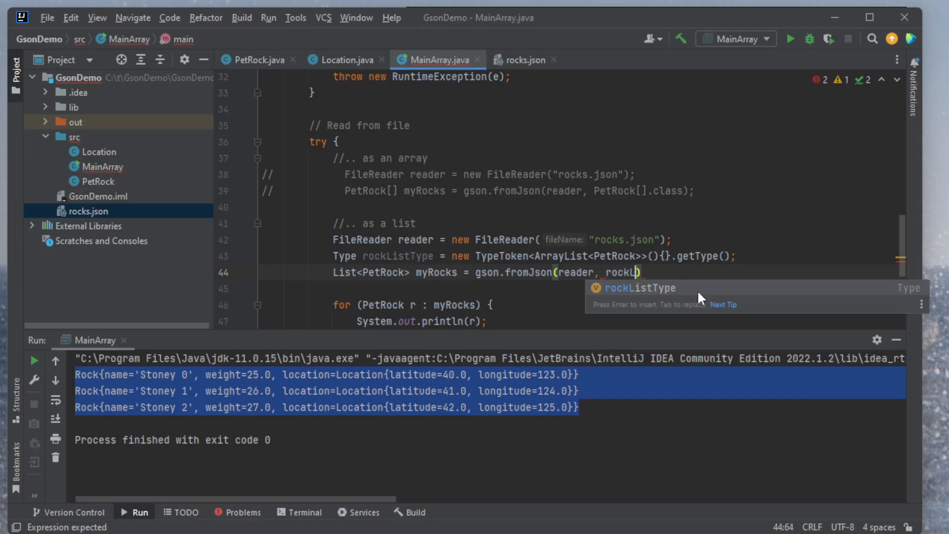
{"action": "key", "text": "Enter"}
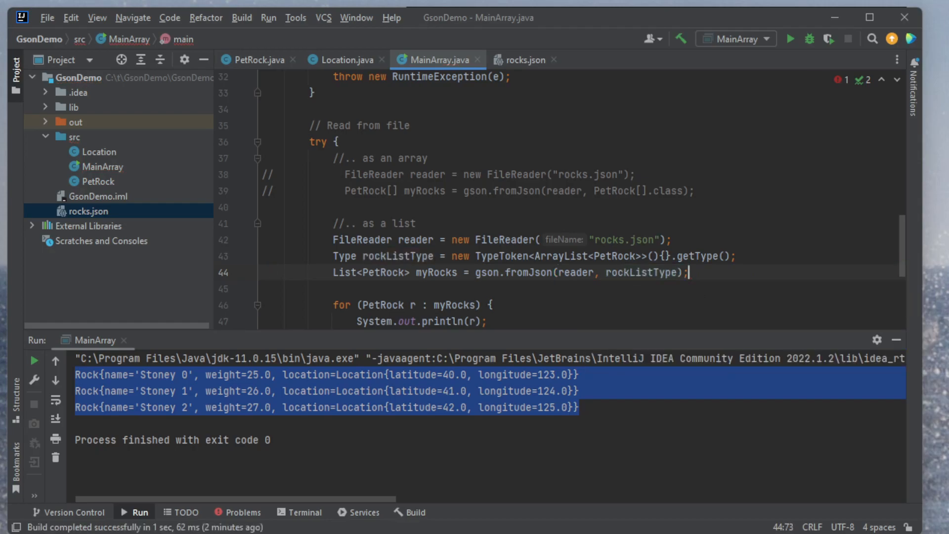
{"action": "scroll", "scroll_direction": "down", "scroll_amount": 3}
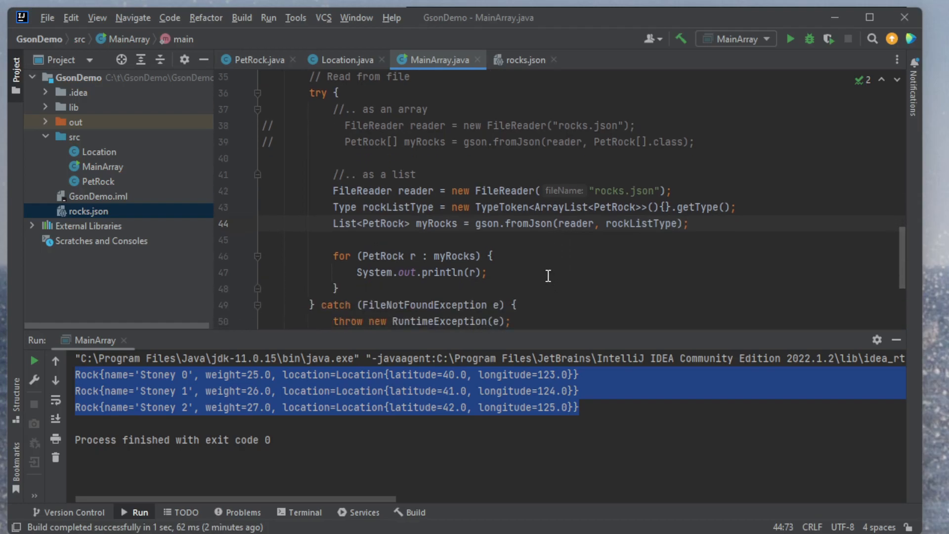
{"action": "mouse_move", "coordinate": [441, 190]}
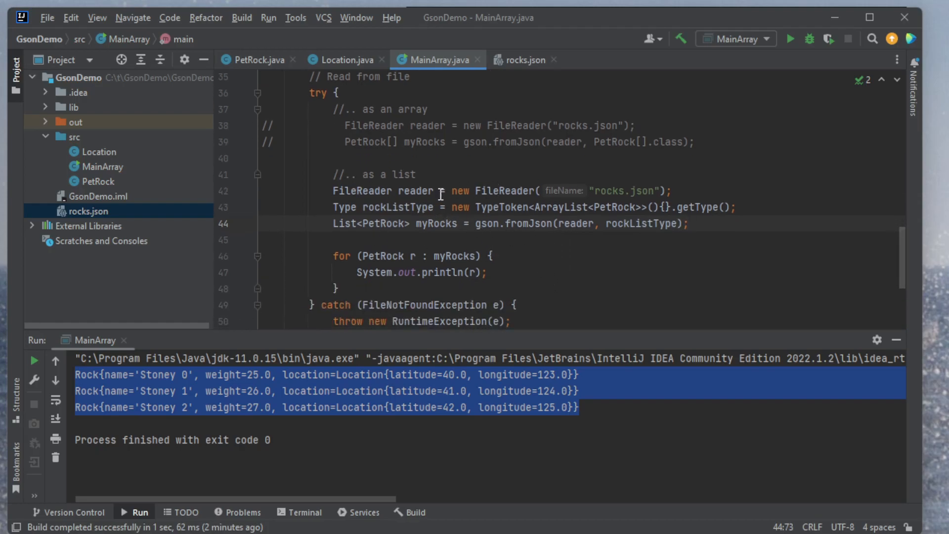
{"action": "mouse_move", "coordinate": [556, 204]}
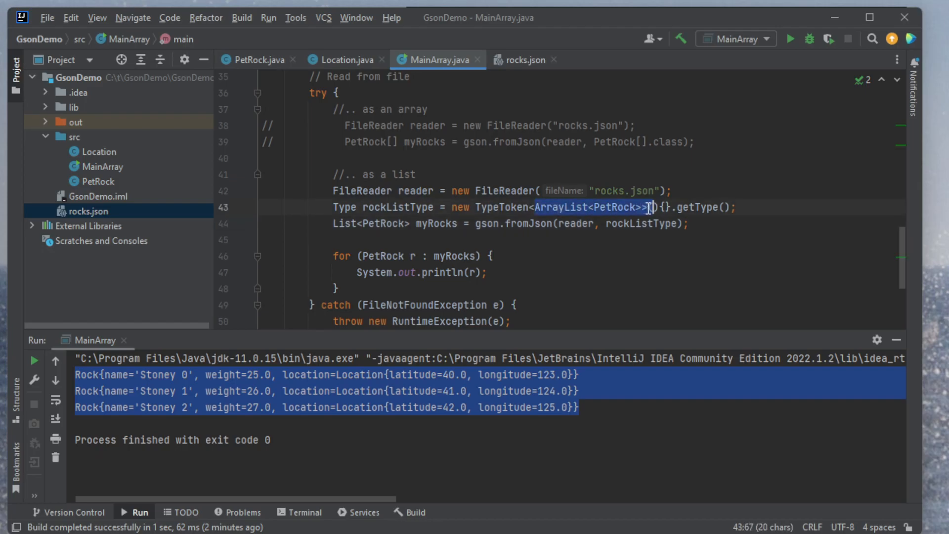
{"action": "mouse_move", "coordinate": [555, 251]}
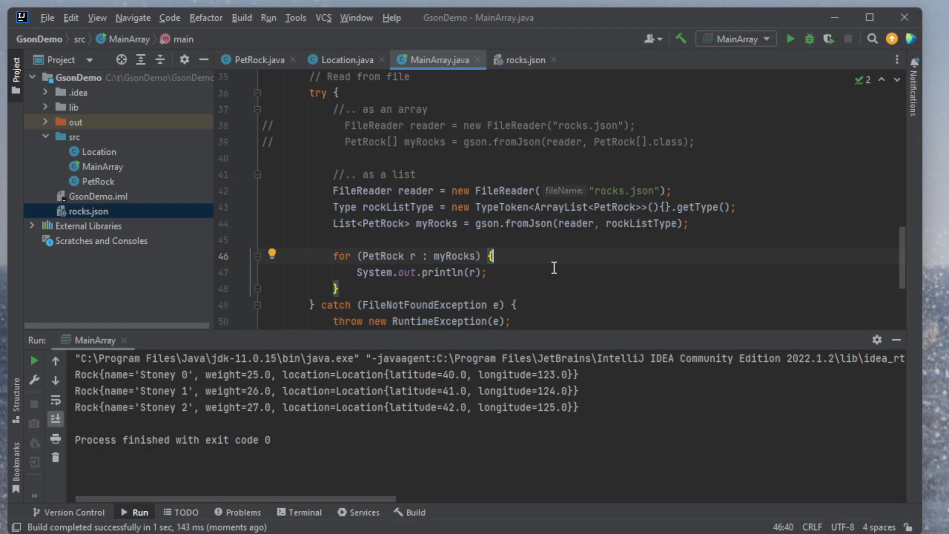
{"action": "mouse_move", "coordinate": [516, 160]}
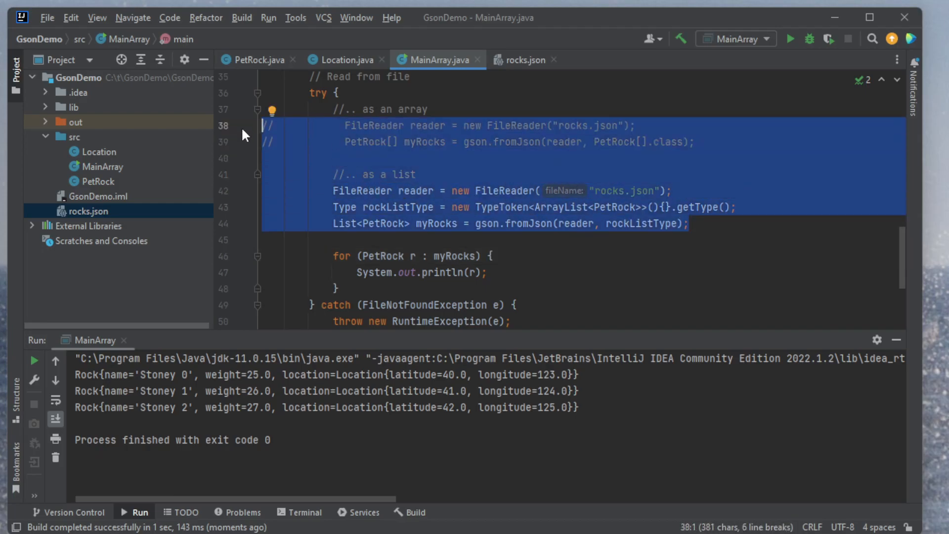
{"action": "mouse_move", "coordinate": [288, 169]}
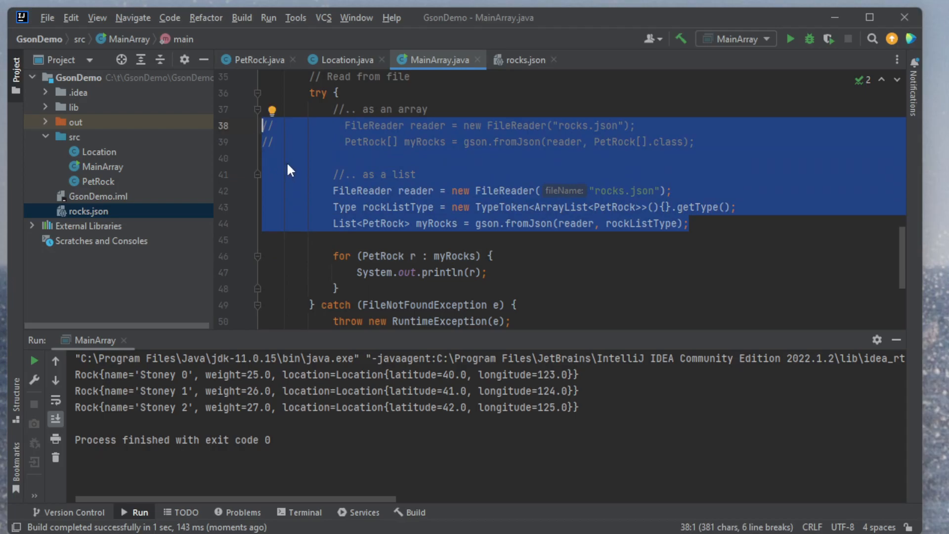
- Deselect the reading code after the rerun prints Stoney 0, 1 and 2
{"action": "left_click", "coordinate": [262, 158]}
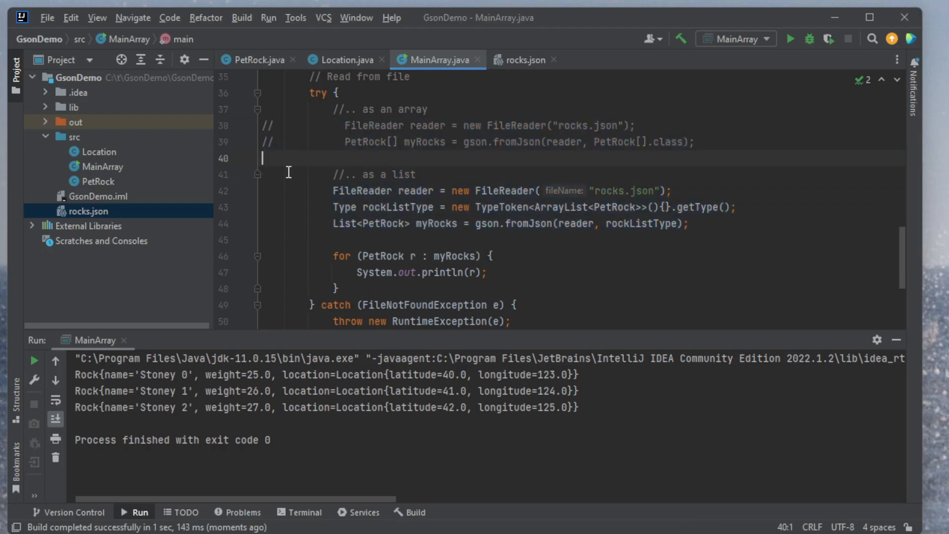
{"action": "mouse_move", "coordinate": [283, 193]}
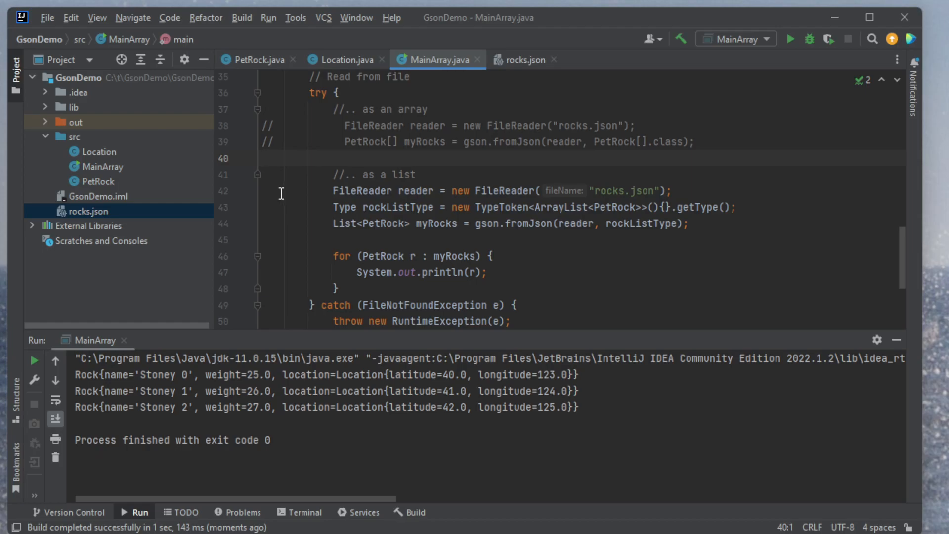
{"action": "mouse_move", "coordinate": [262, 261]}
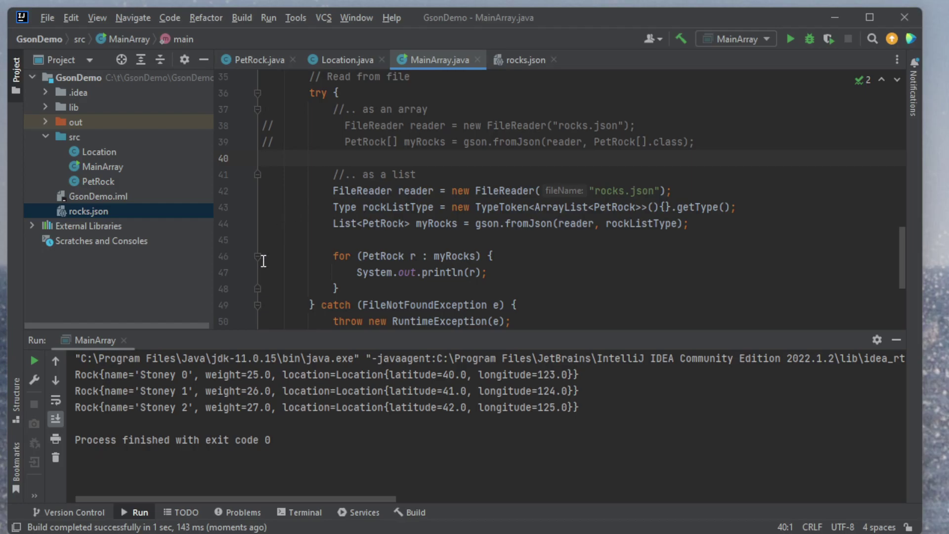